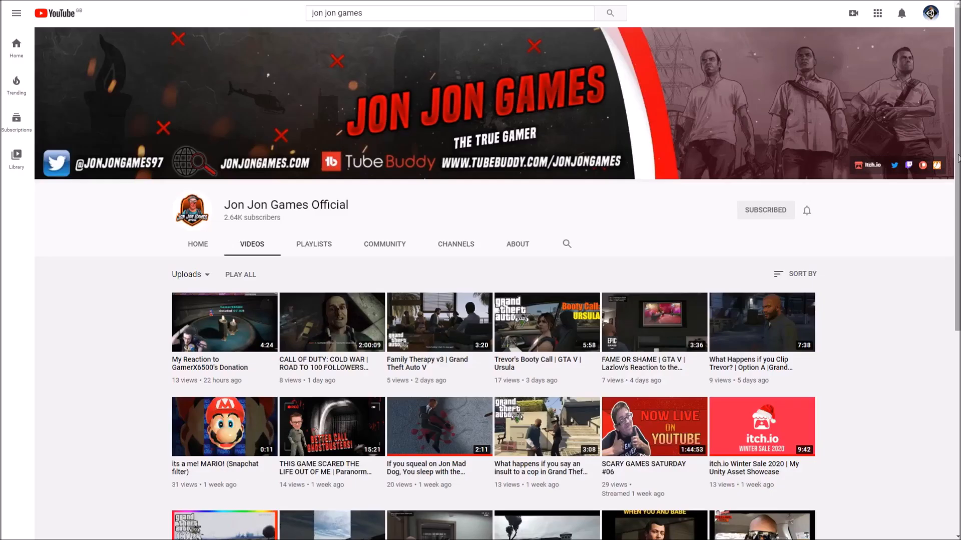
- Preview Camera1, Camera2 and Camera3 in turn to inspect what each sees
scroll(down, 3)
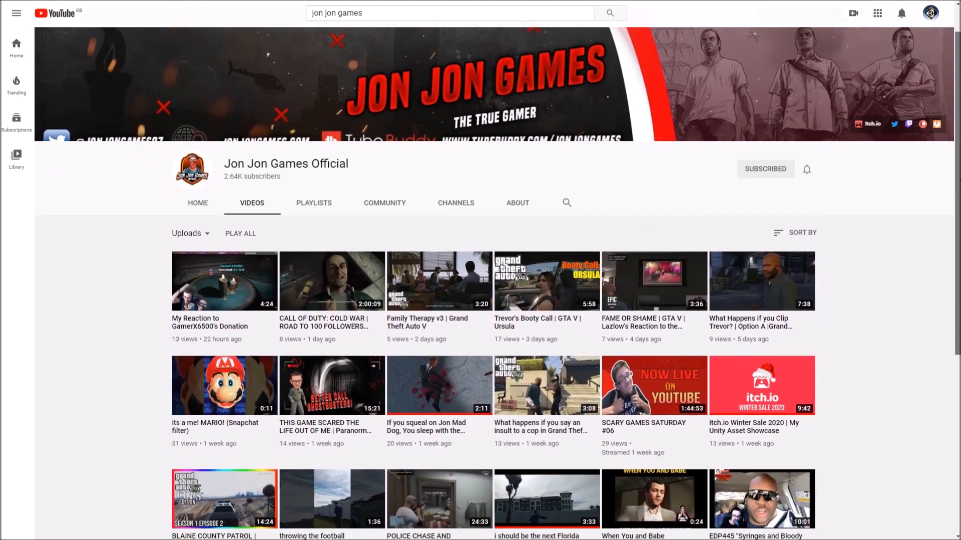
scroll(down, 3)
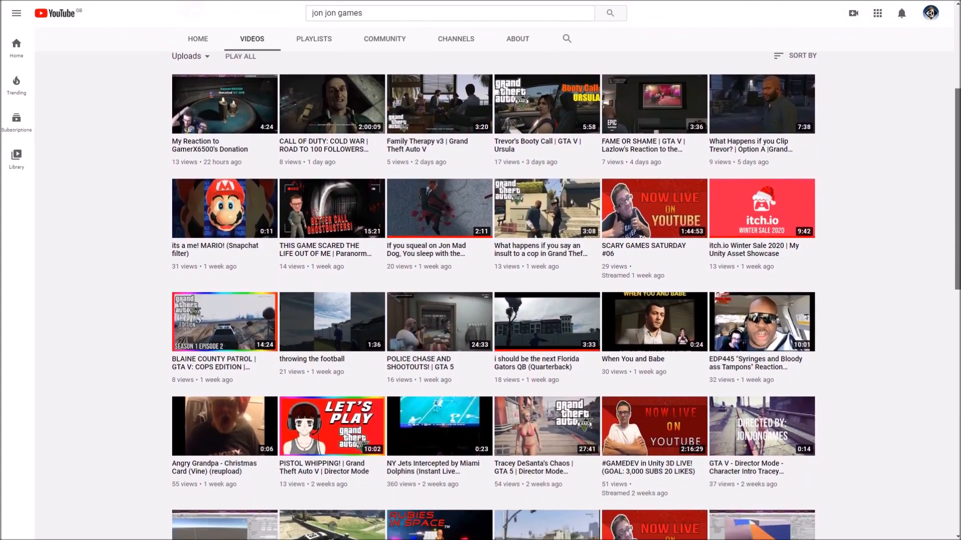
scroll(down, 3)
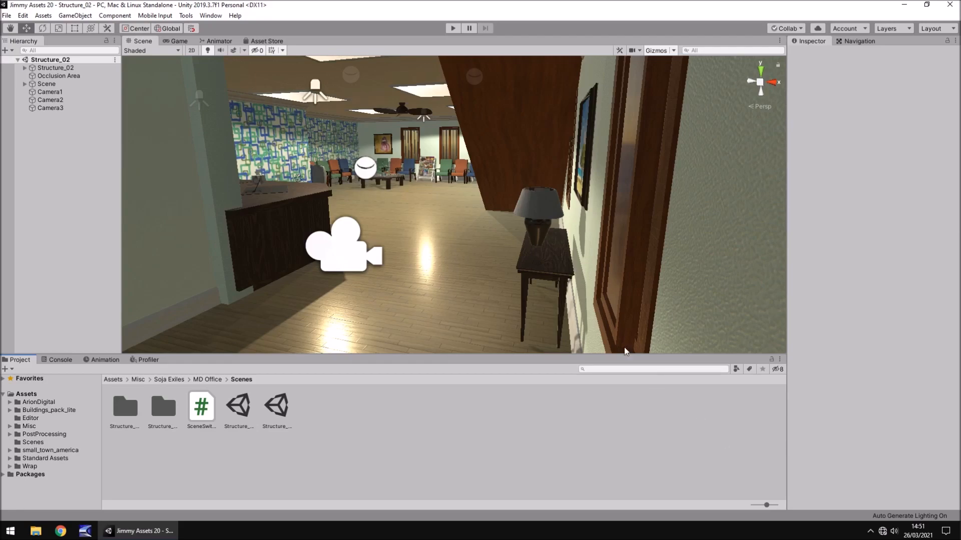
mouse_move(493, 234)
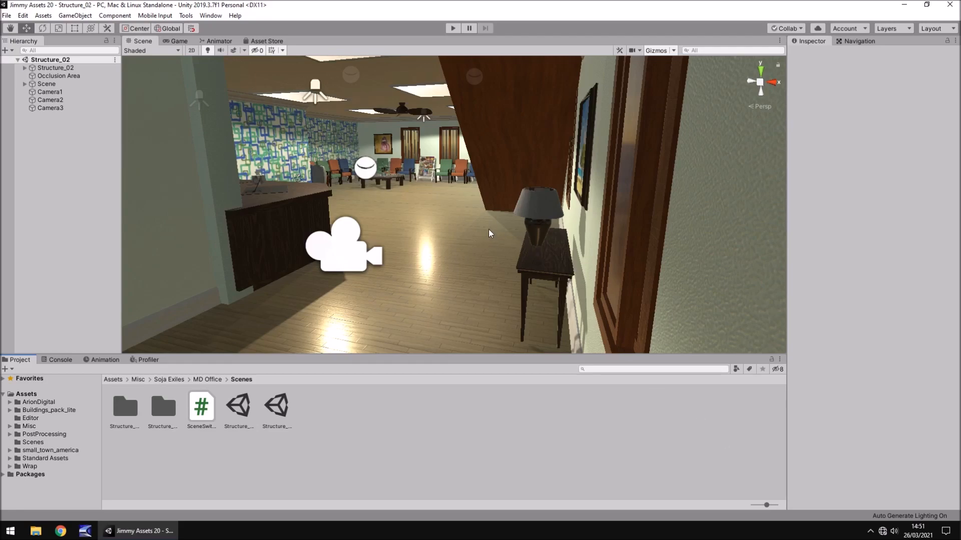
mouse_move(491, 213)
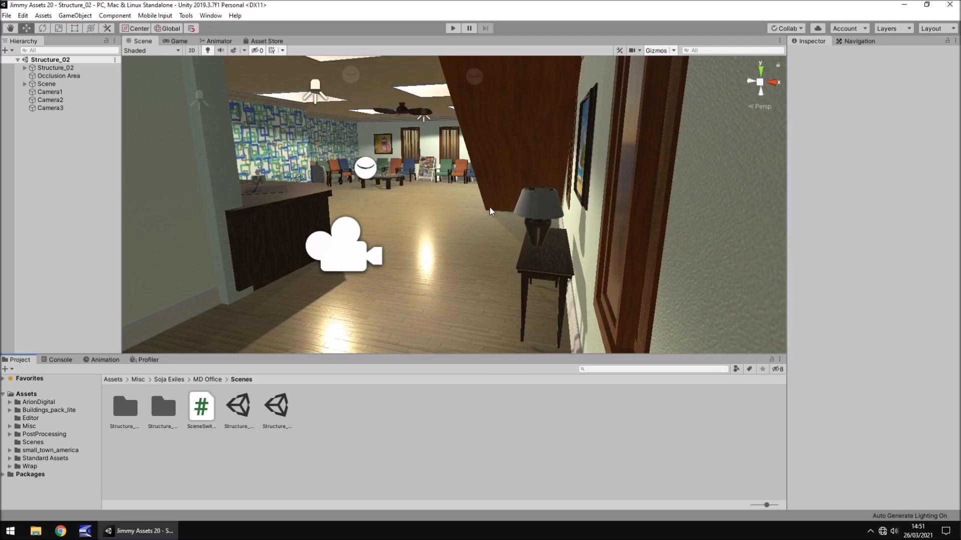
mouse_move(454, 230)
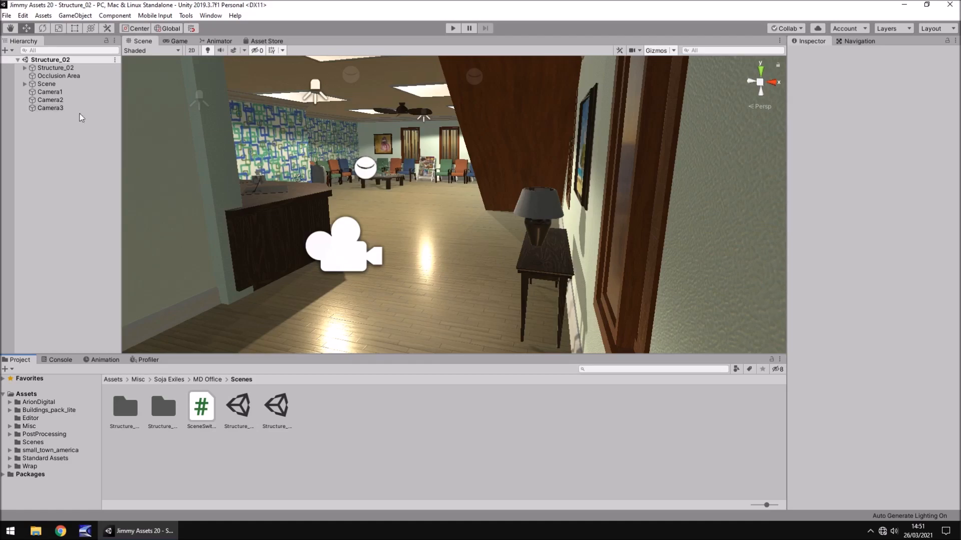
click(50, 91)
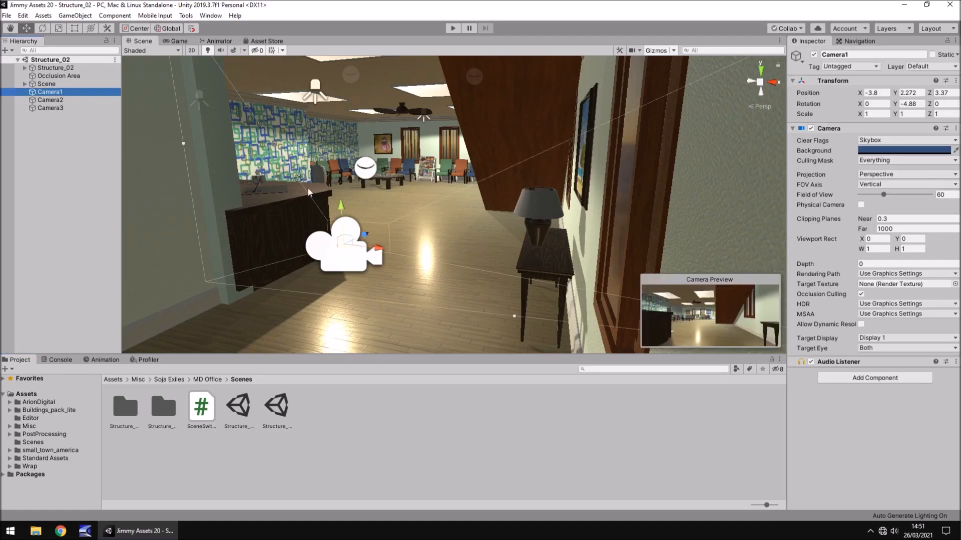
click(50, 99)
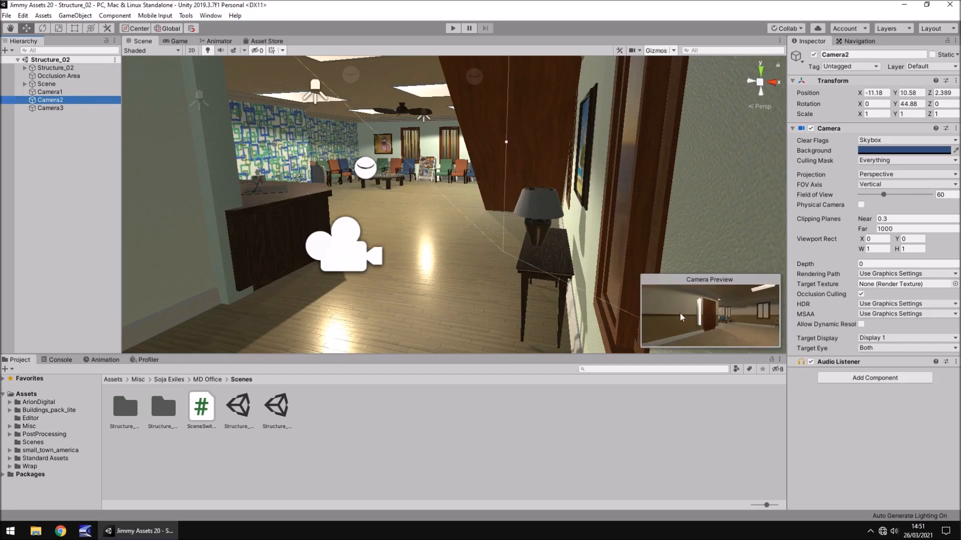
mouse_move(669, 313)
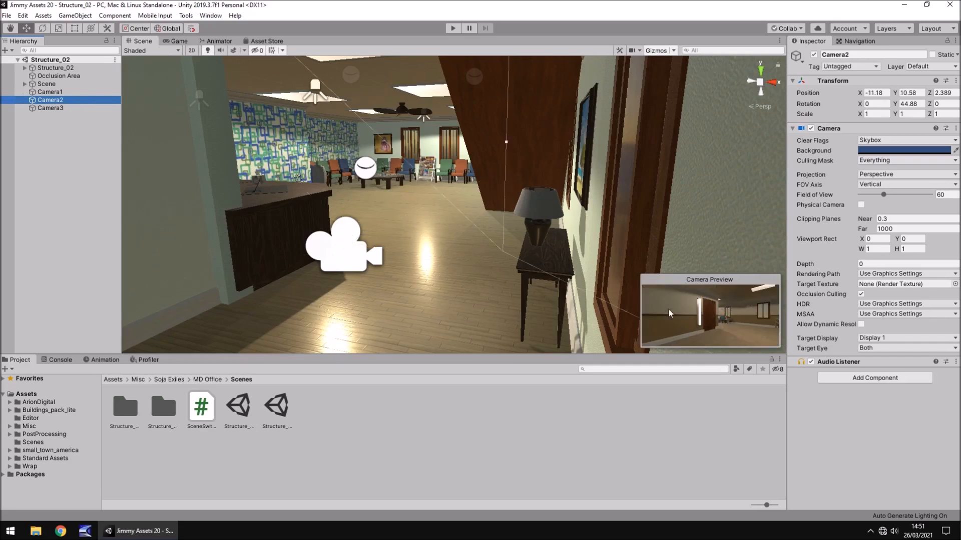
click(48, 108)
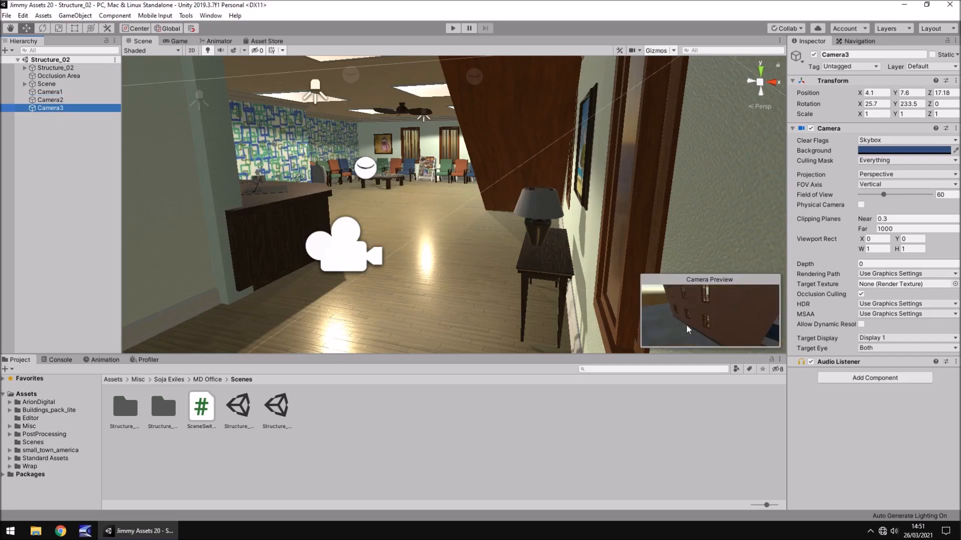
mouse_move(717, 308)
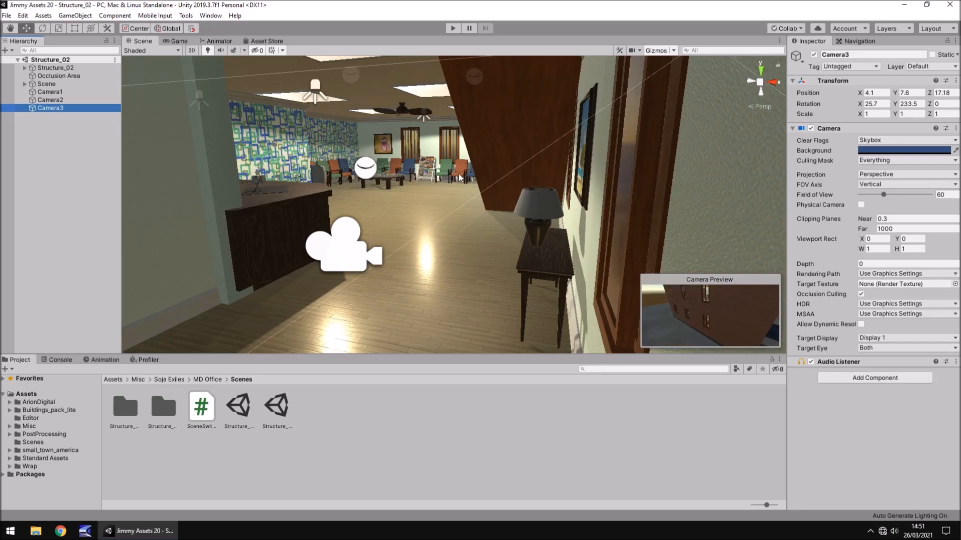
mouse_move(271, 129)
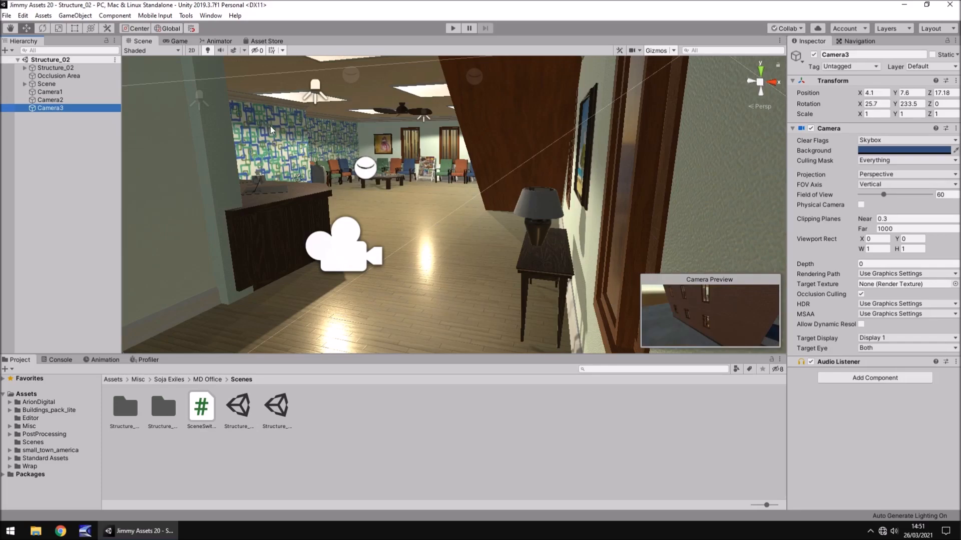
click(48, 91)
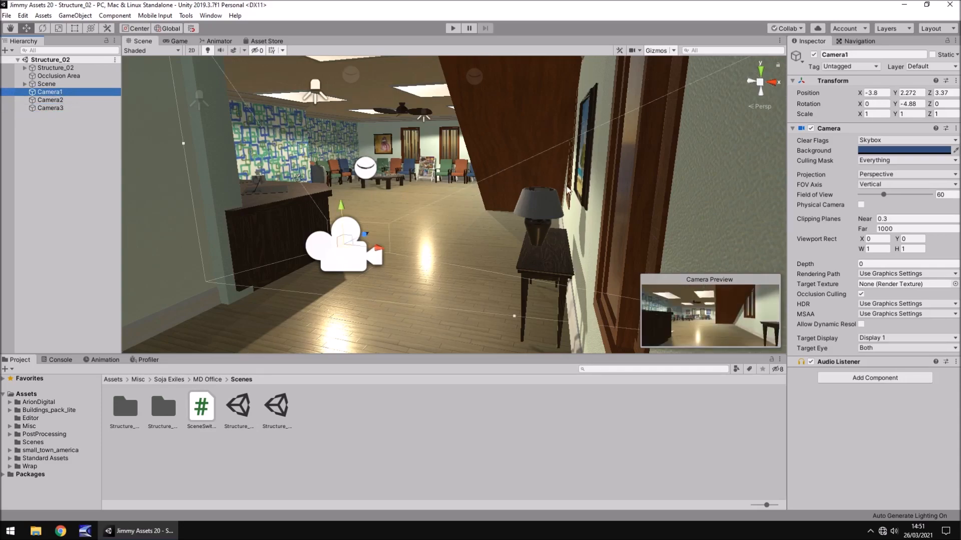
- Switch to the Game view and begin editing Camera3's Viewport Rect X value
click(178, 41)
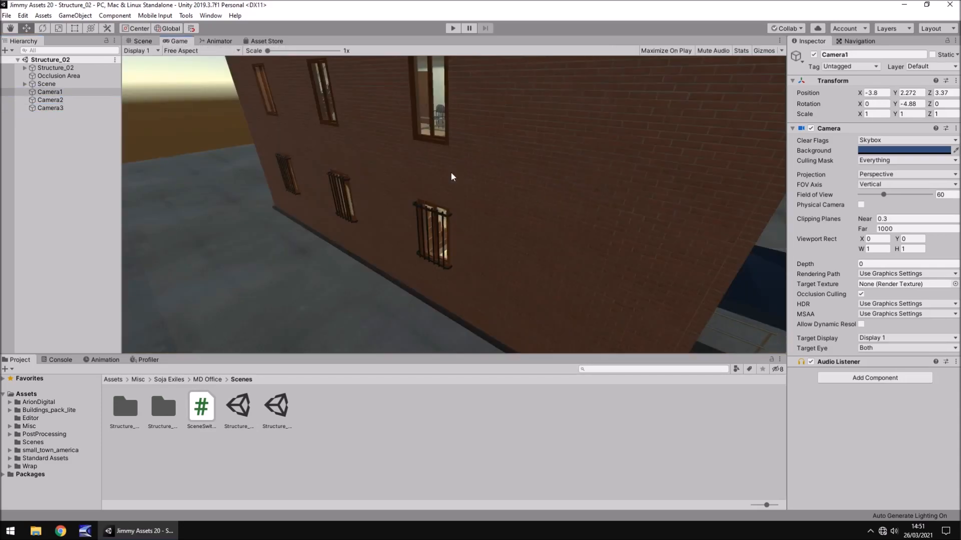
click(50, 108)
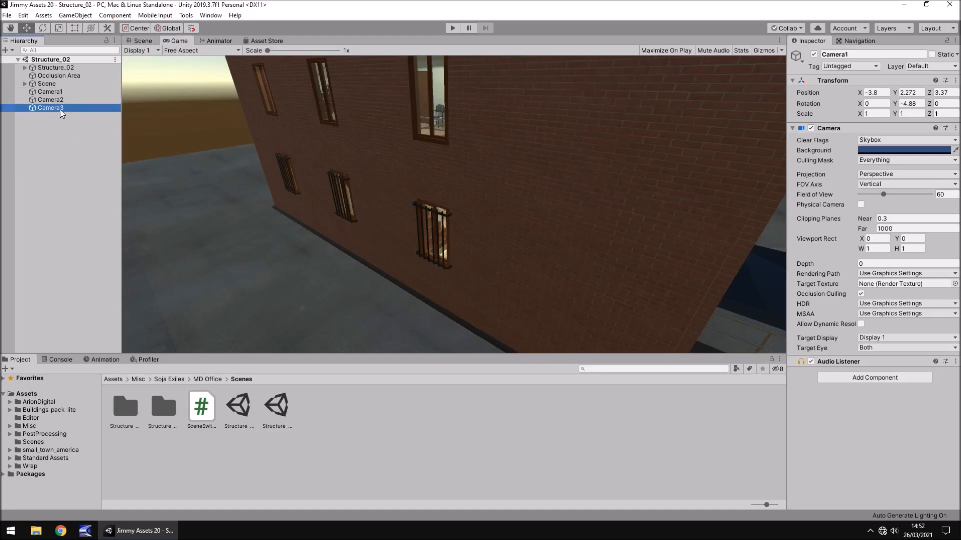
click(48, 91)
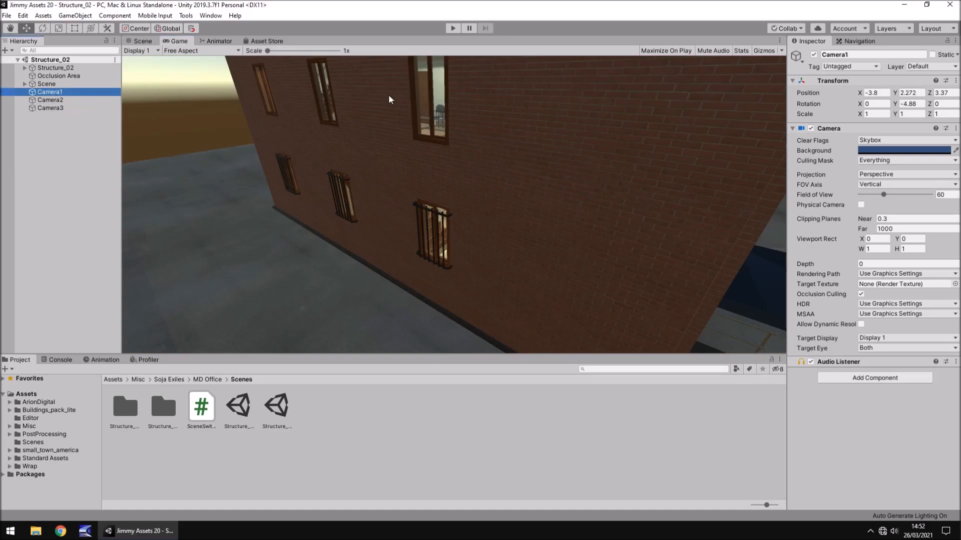
mouse_move(930, 253)
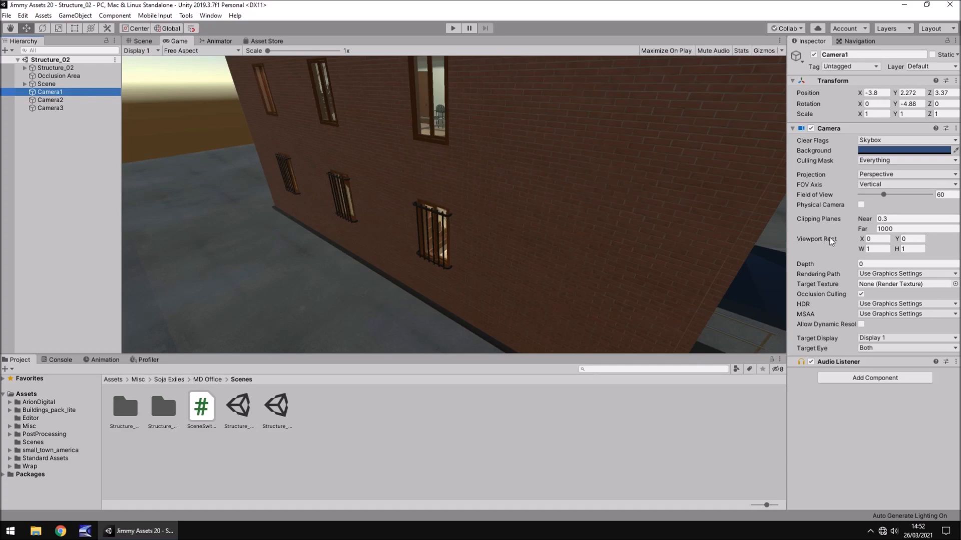
click(883, 239)
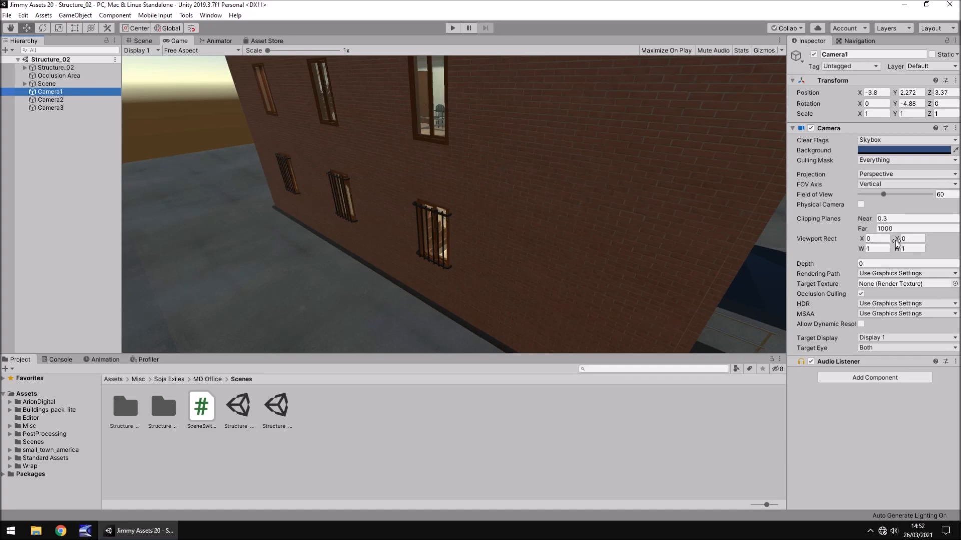
click(913, 238)
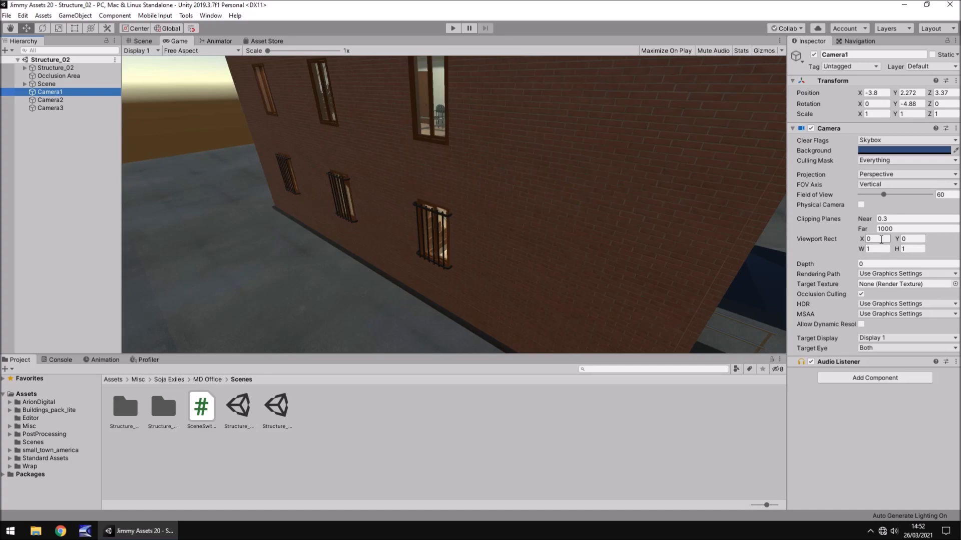
click(876, 238)
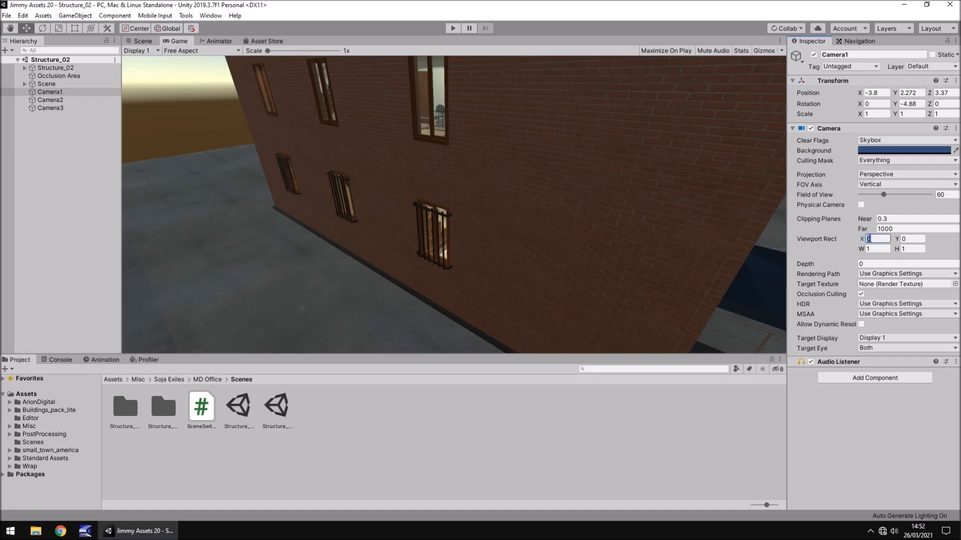
click(50, 91)
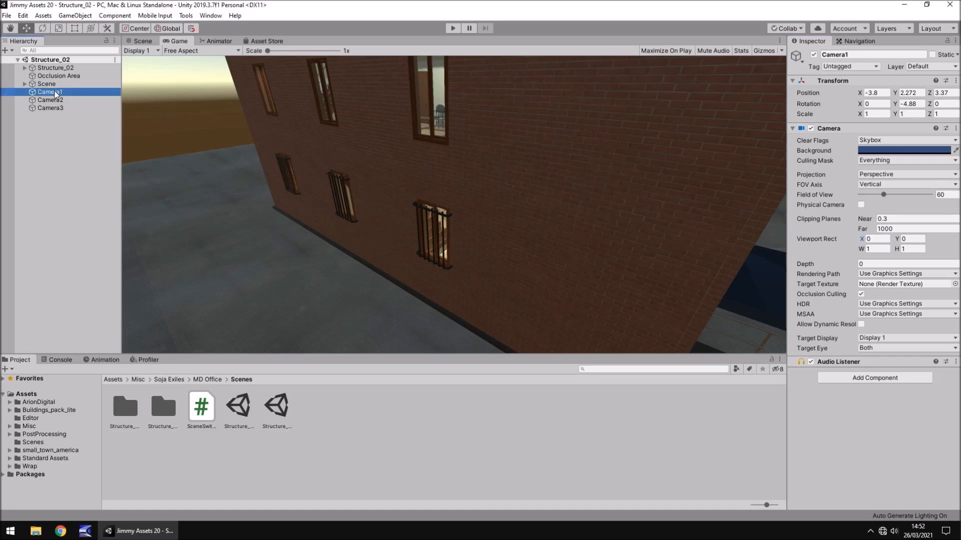
click(50, 108)
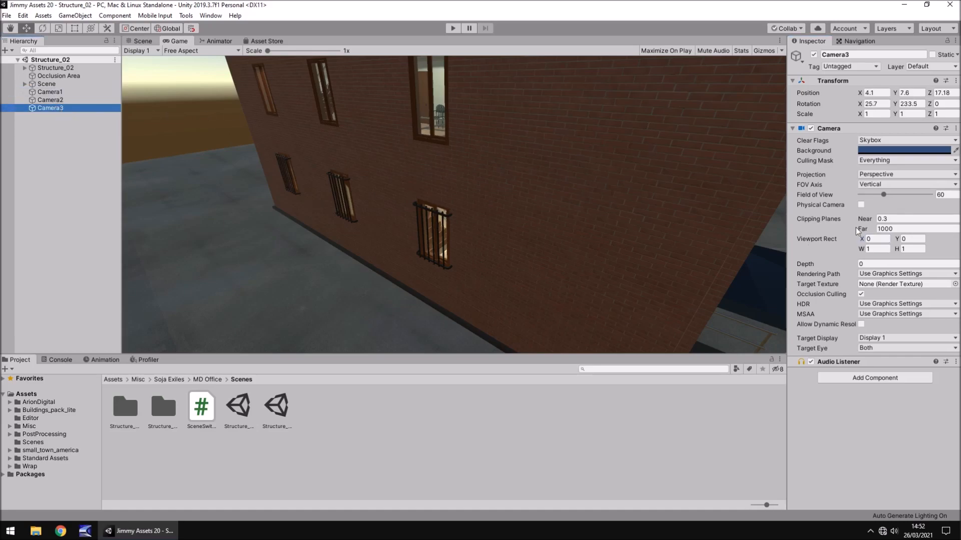
click(875, 239)
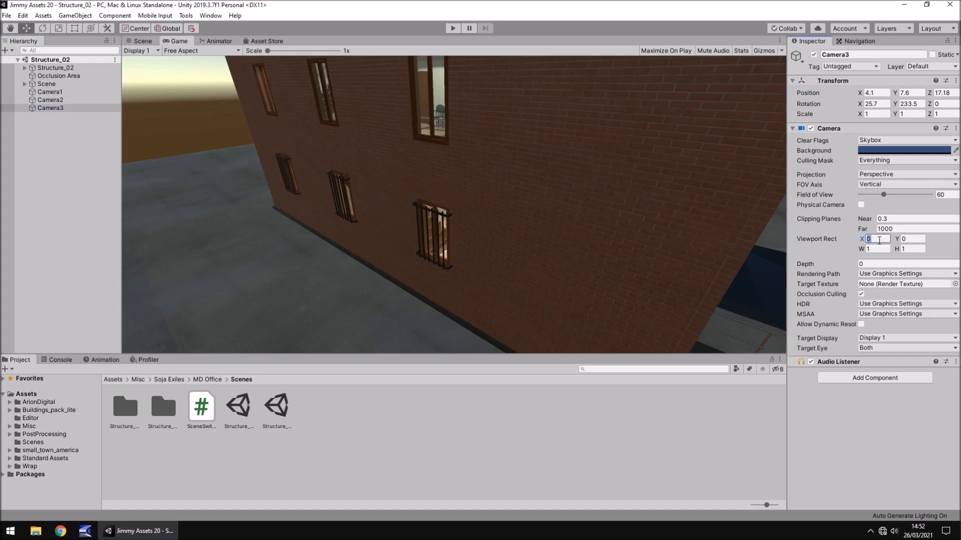
- Set Camera3's Viewport Rect X to 0.5 and Y to 0.5
text(0.5)
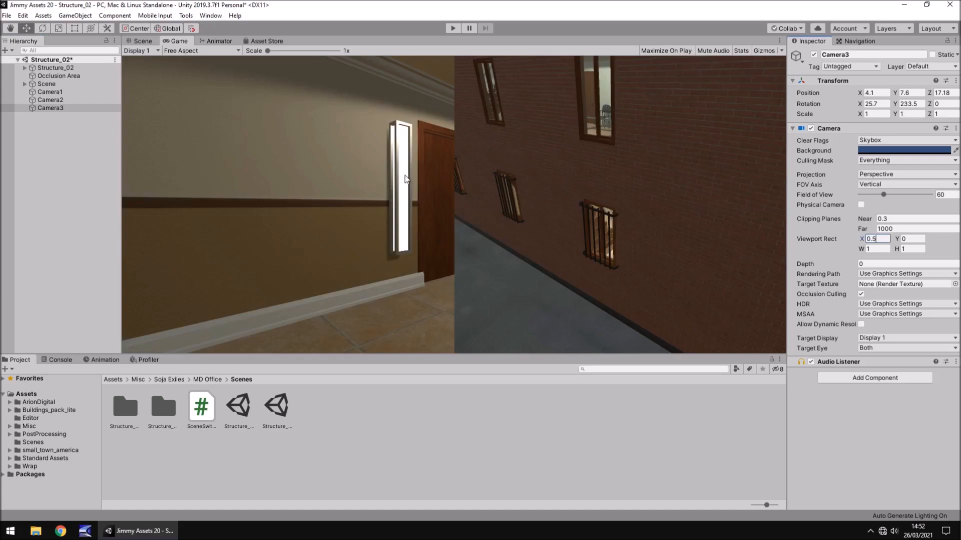
mouse_move(518, 200)
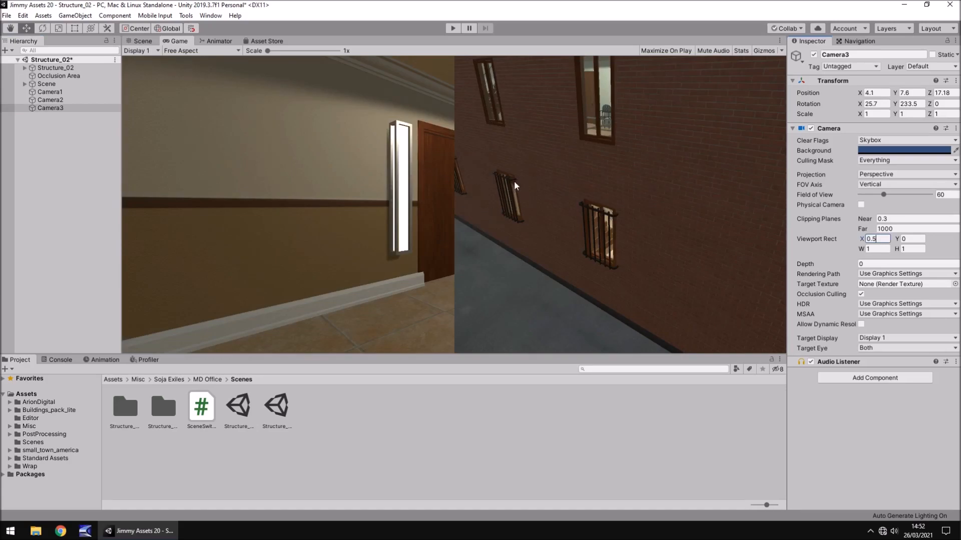
mouse_move(551, 198)
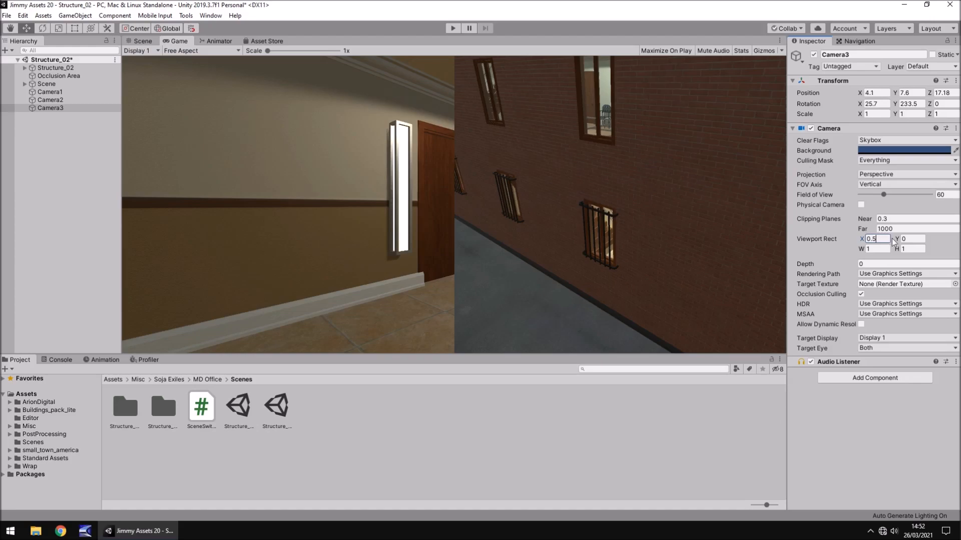
click(910, 239)
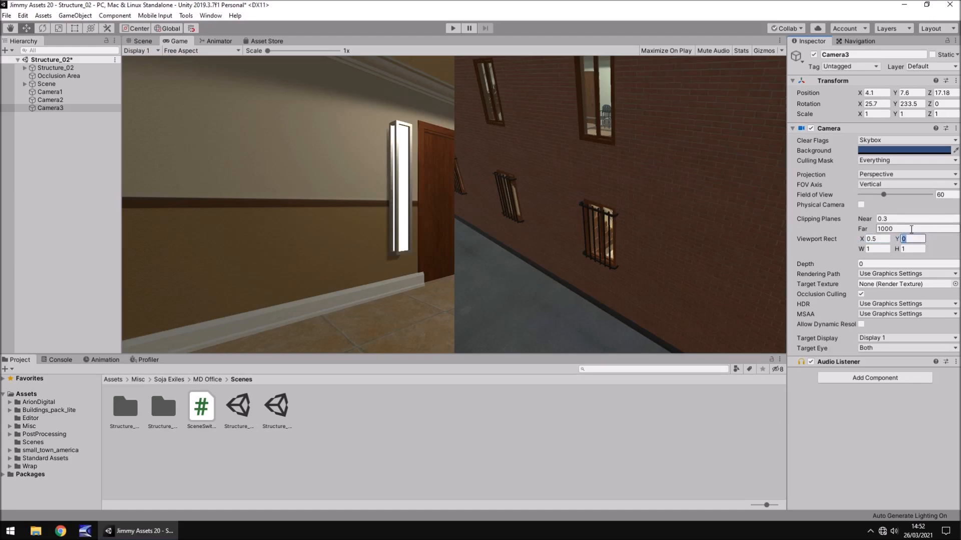
text(.5)
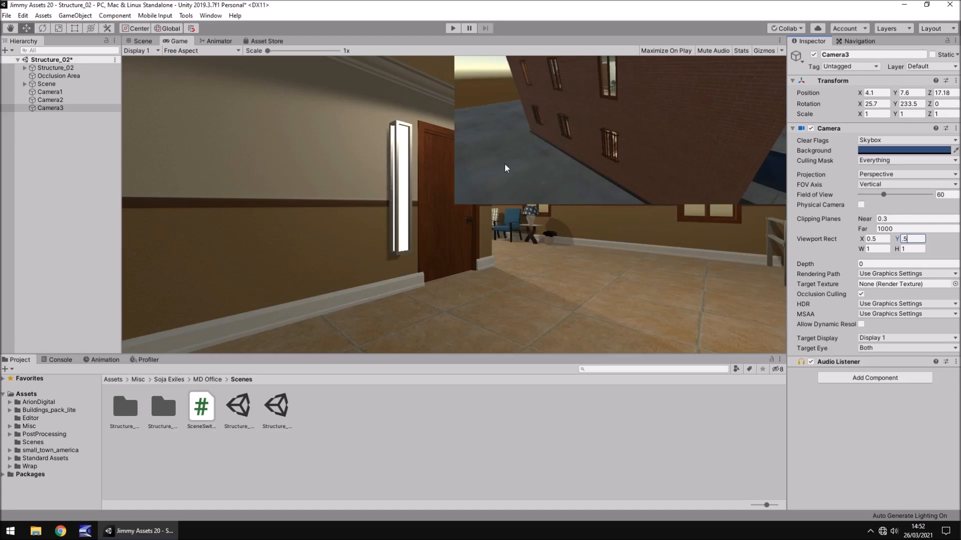
mouse_move(314, 120)
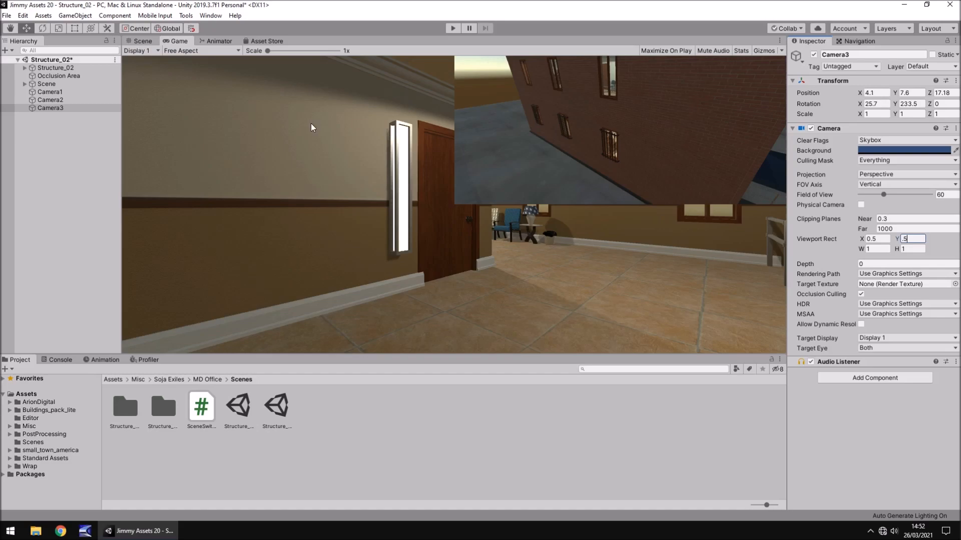
mouse_move(351, 181)
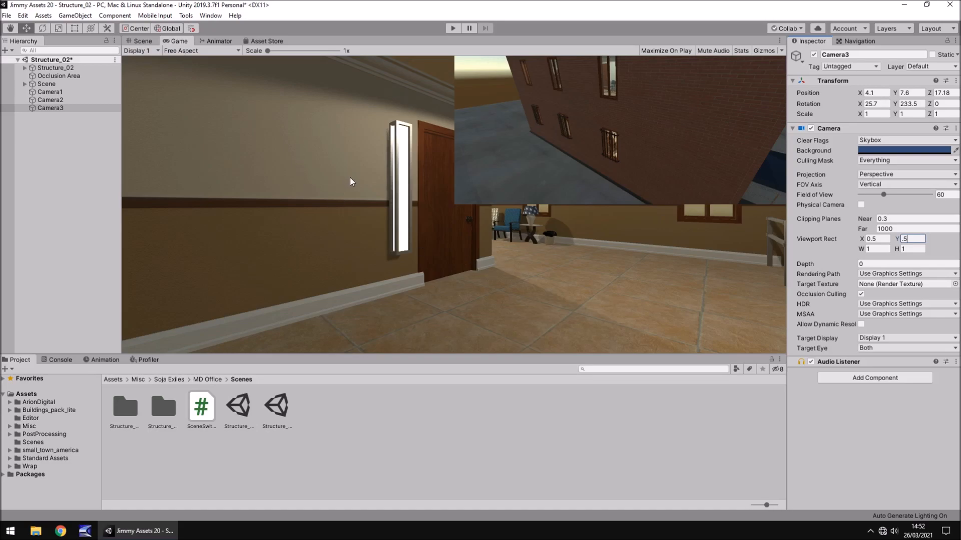
mouse_move(587, 146)
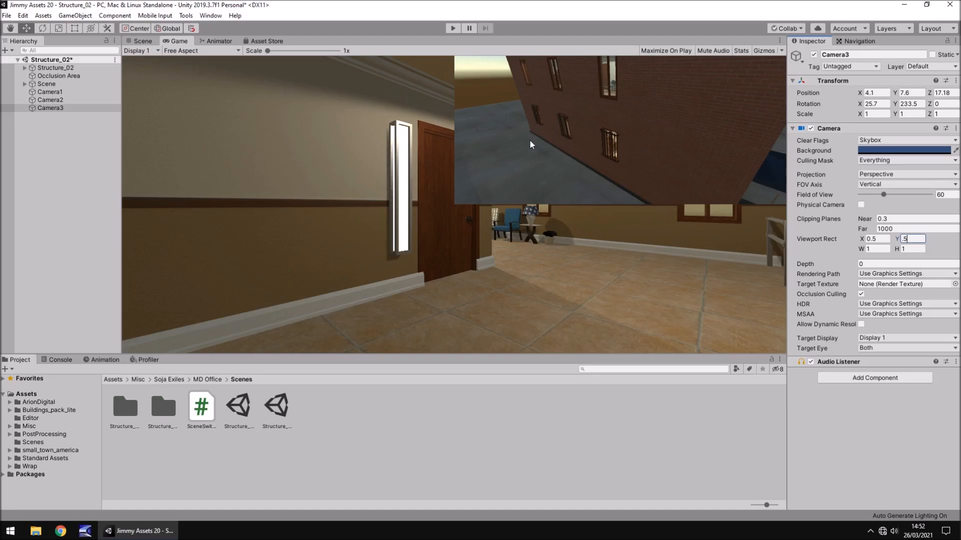
- Set Camera2's Viewport Rect H to 0.5, then select Camera1
click(50, 99)
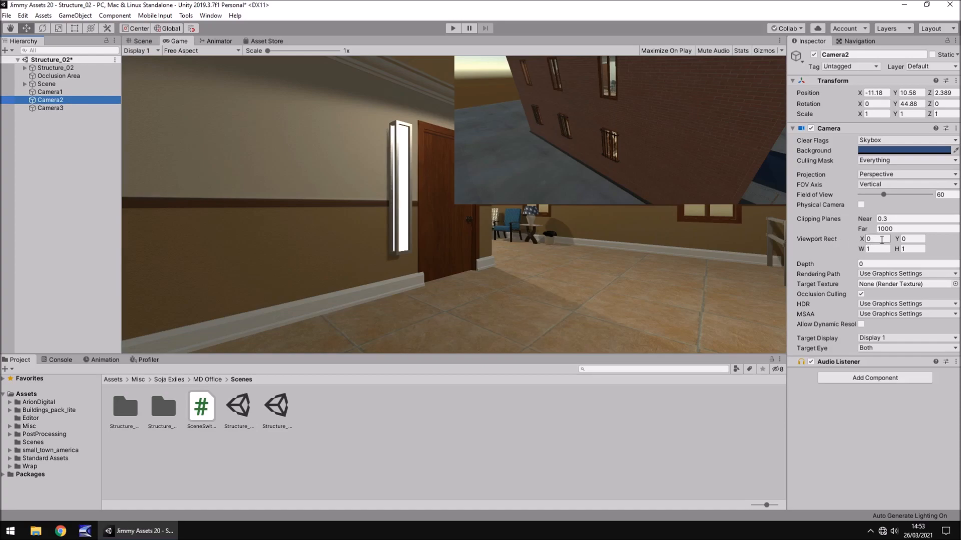
click(911, 248)
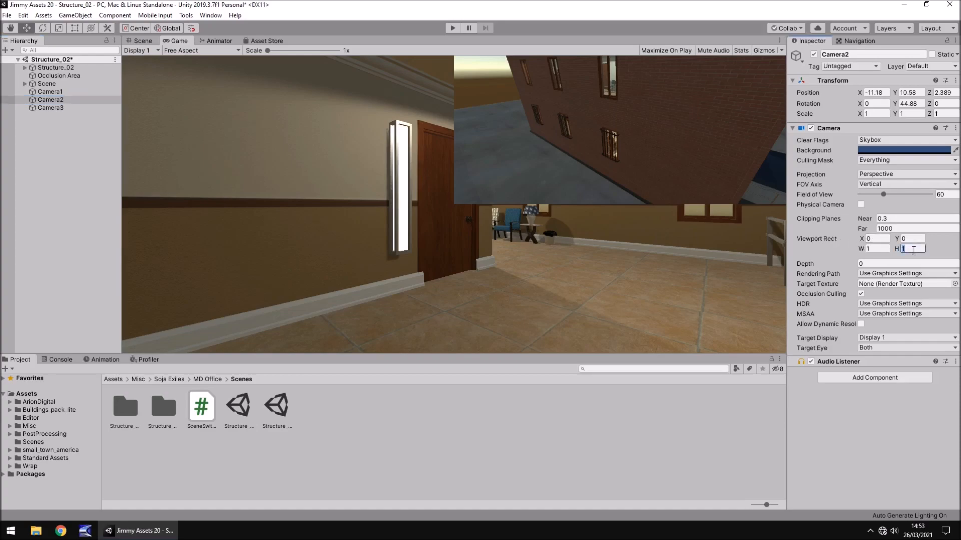
text(.5)
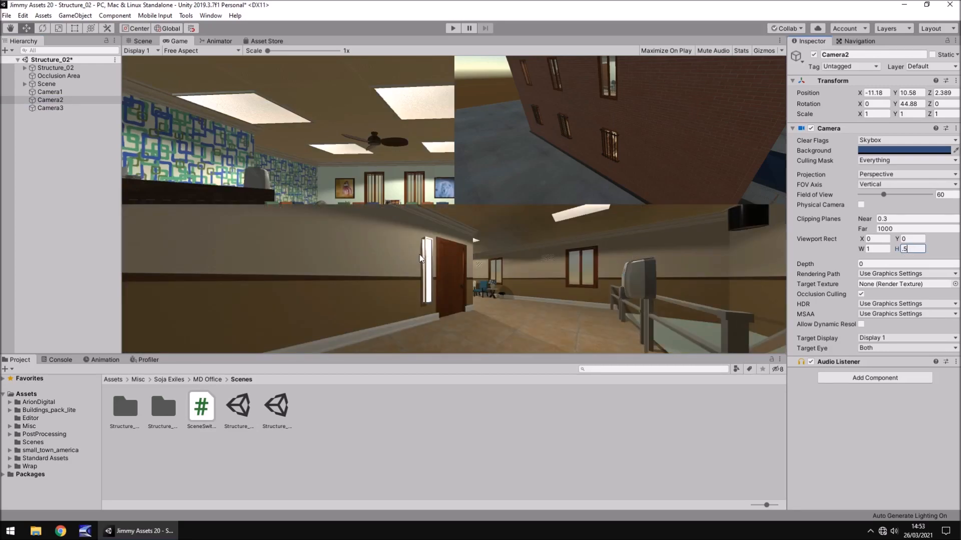
mouse_move(674, 263)
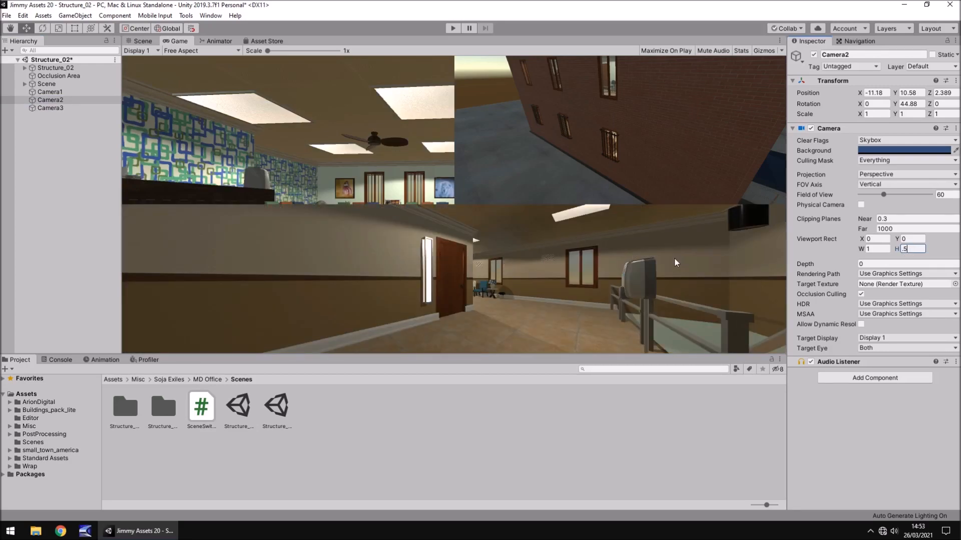
mouse_move(846, 258)
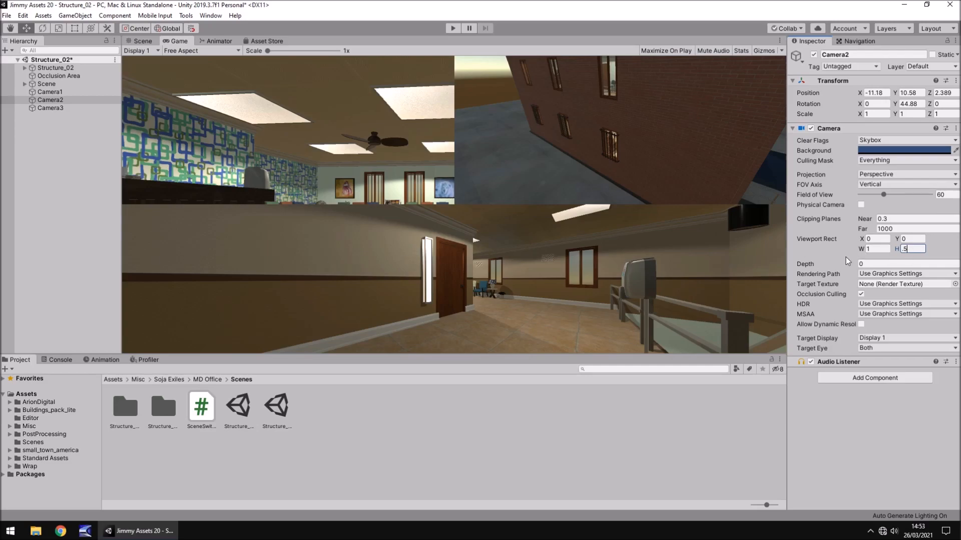
mouse_move(272, 142)
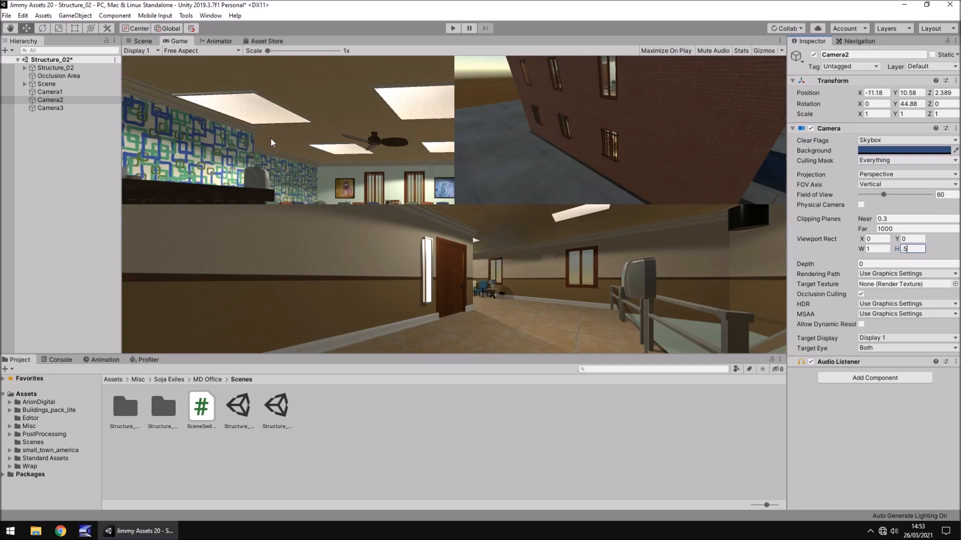
mouse_move(319, 134)
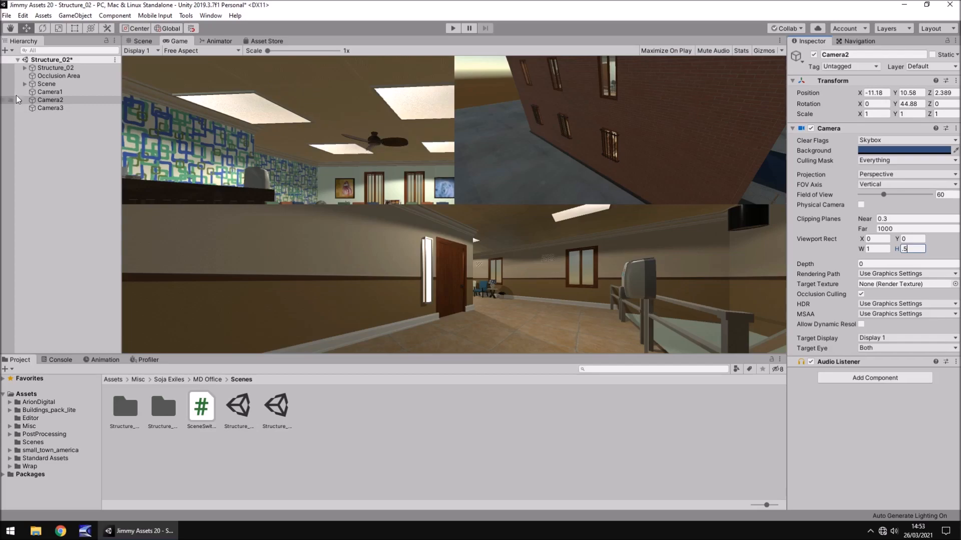
click(49, 91)
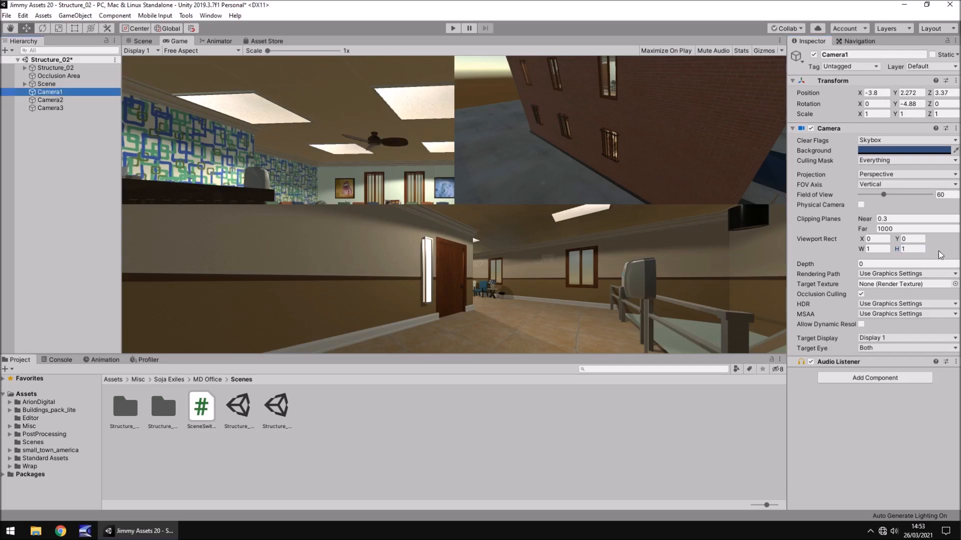
- Try several values for Camera1's viewport width and height, ending at W 0.9 and H 0.25
click(876, 248)
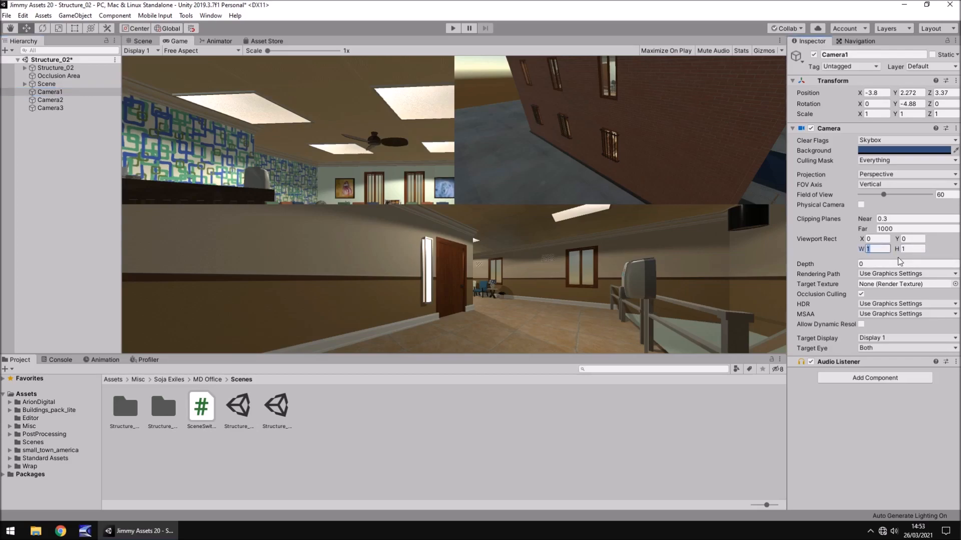
text(.5)
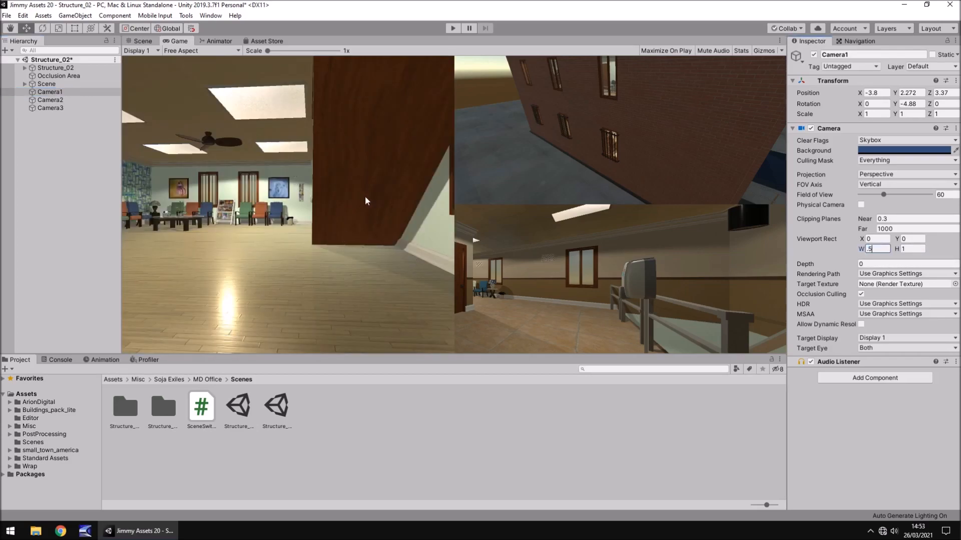
mouse_move(352, 199)
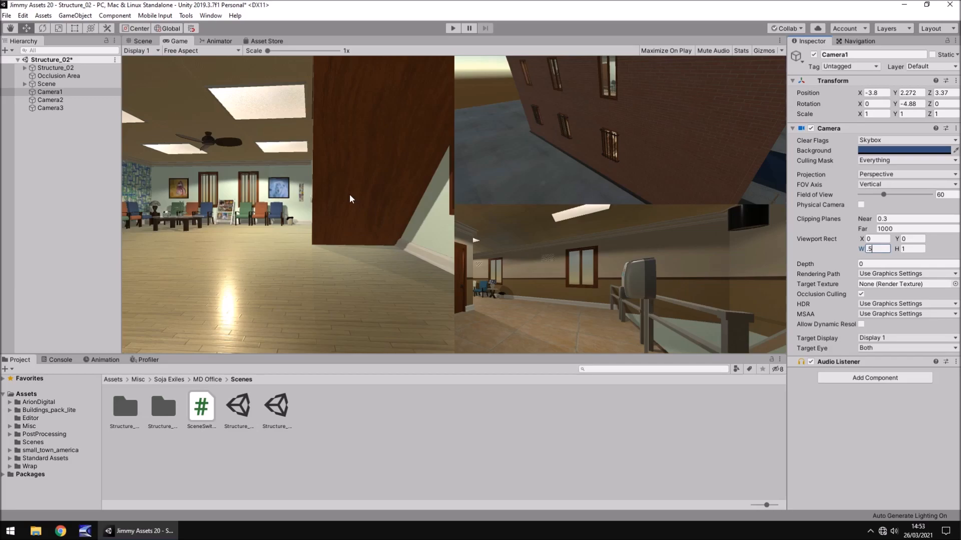
mouse_move(508, 176)
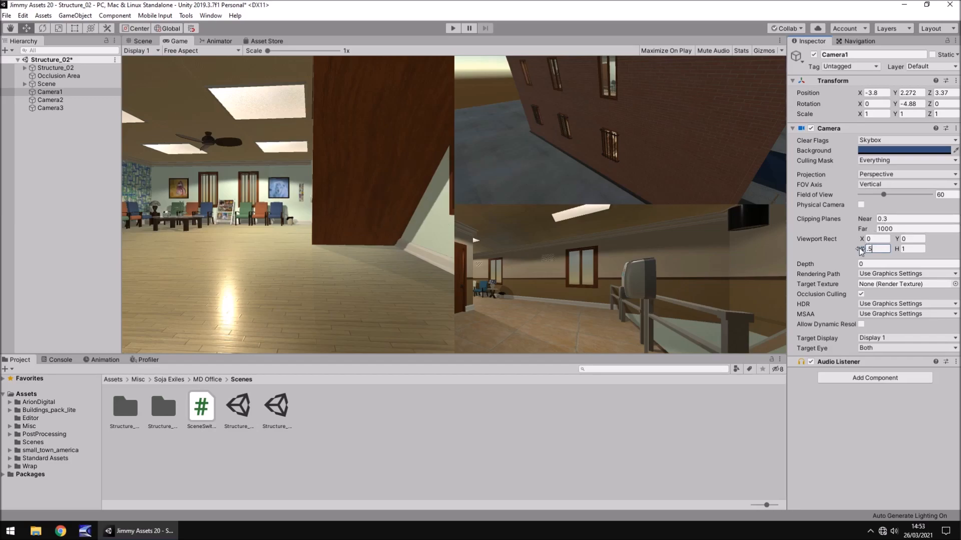
text(0.4)
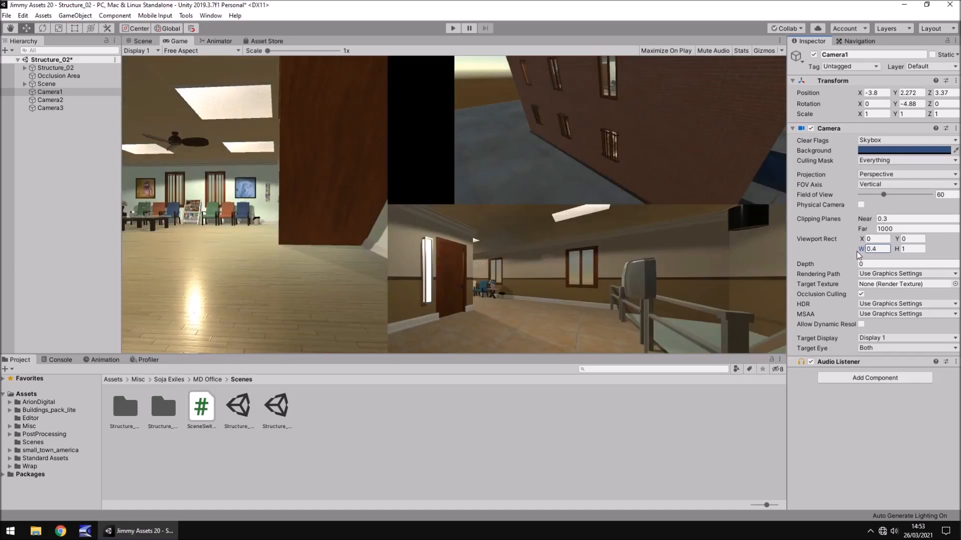
text(0.9)
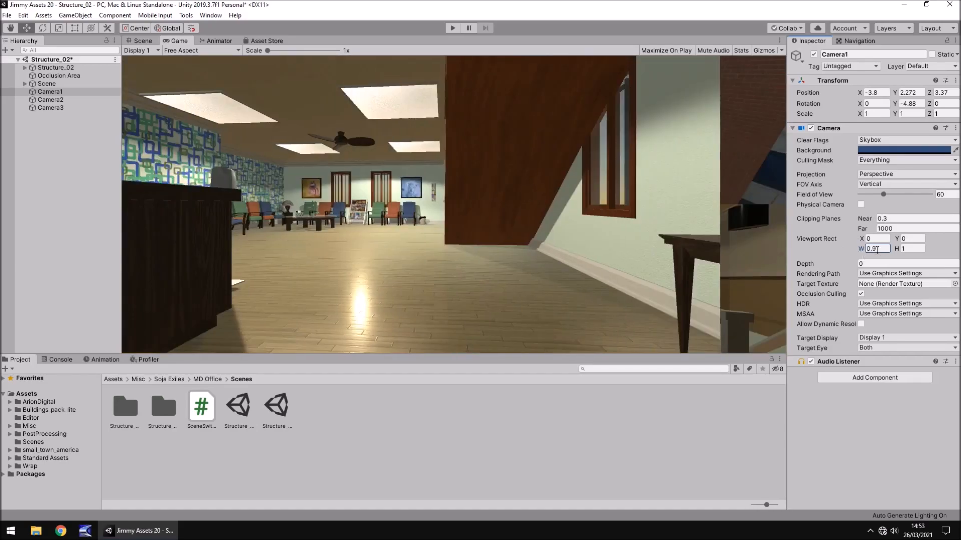
text(0.01)
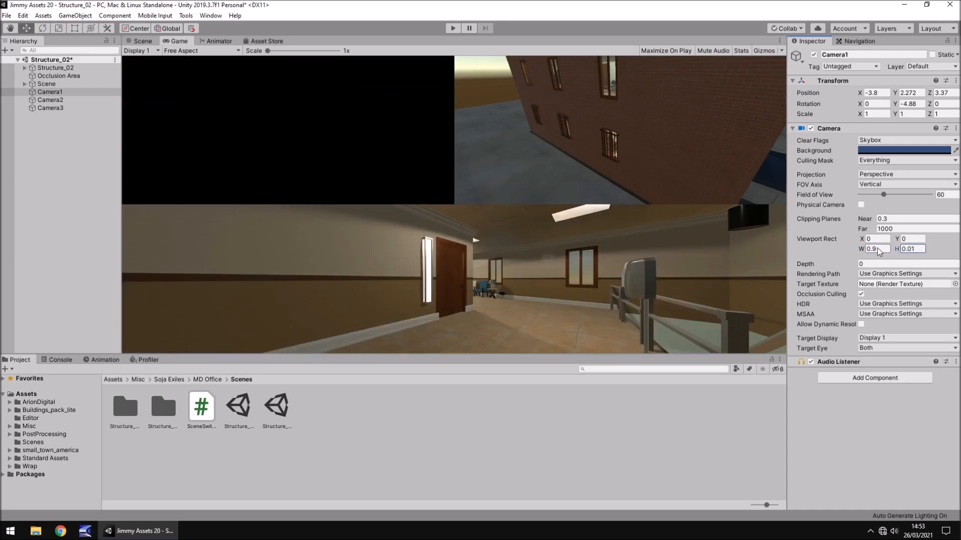
text(0.82)
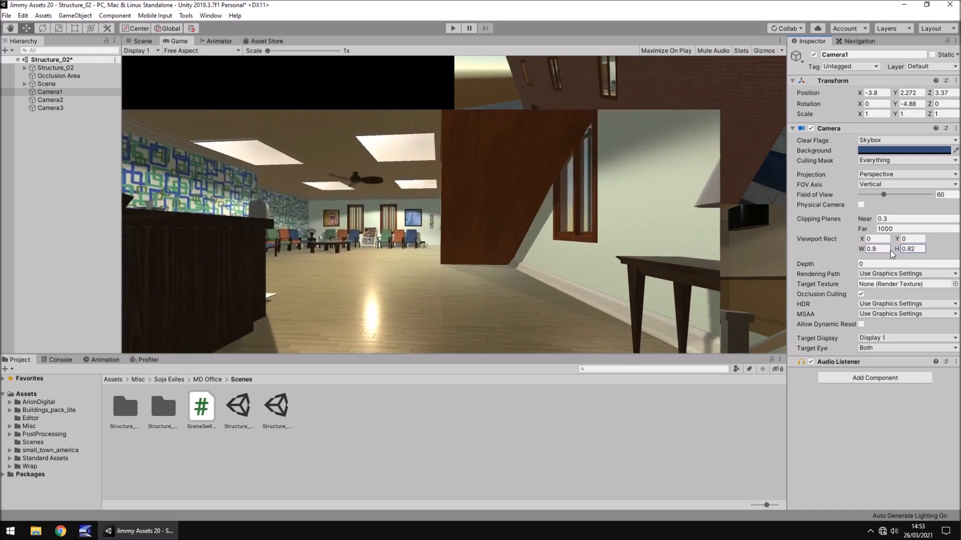
text(0.4)
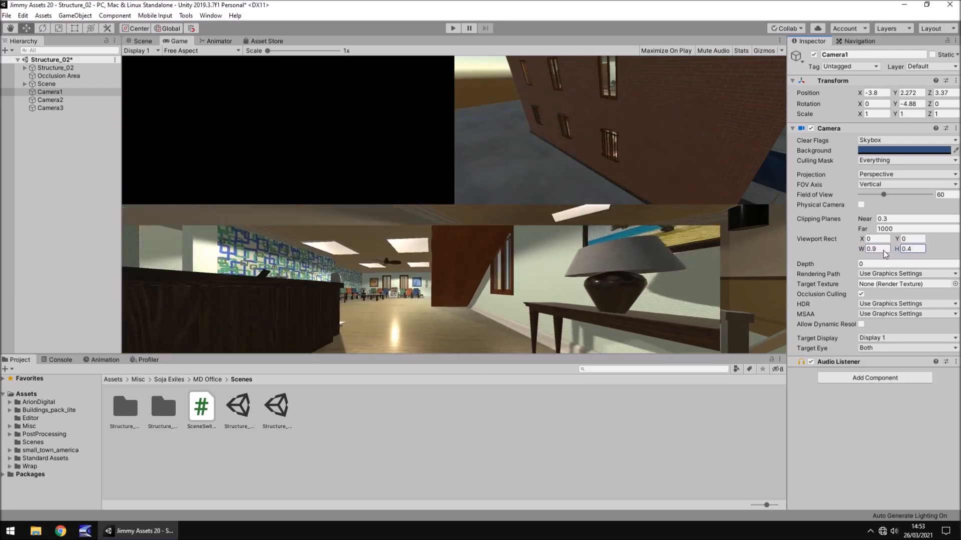
text(0.25)
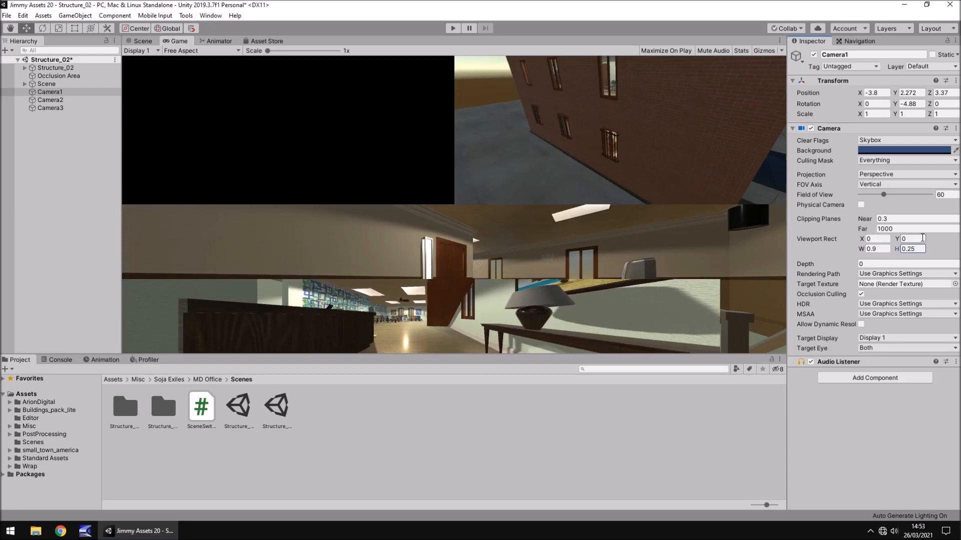
- Offset Camera1's viewport Y to -0.25, then -0.1
click(913, 218)
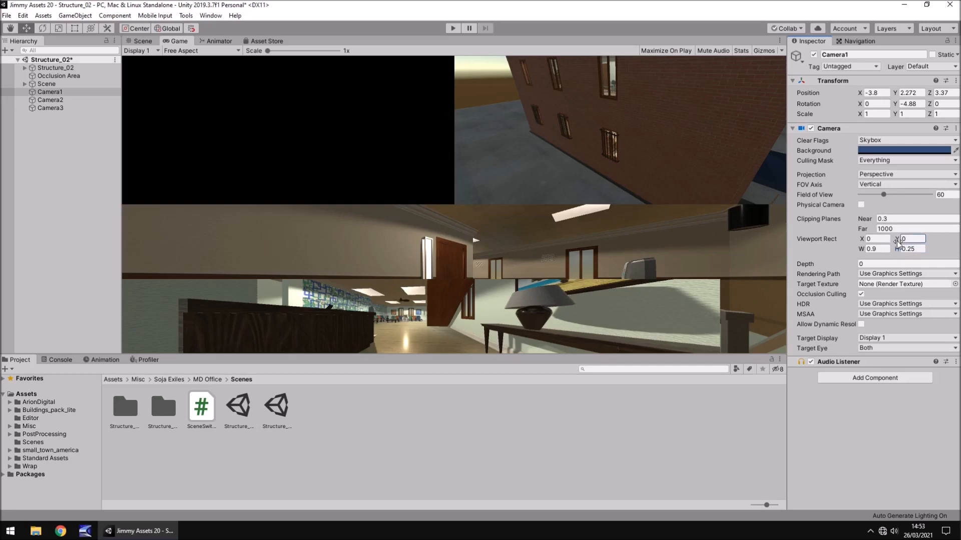
text(-0.25)
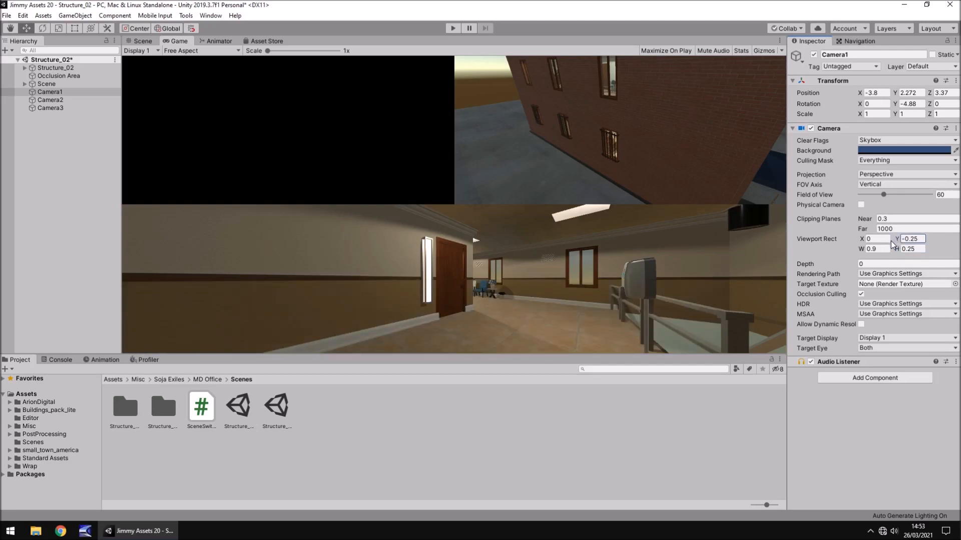
text(-0.1)
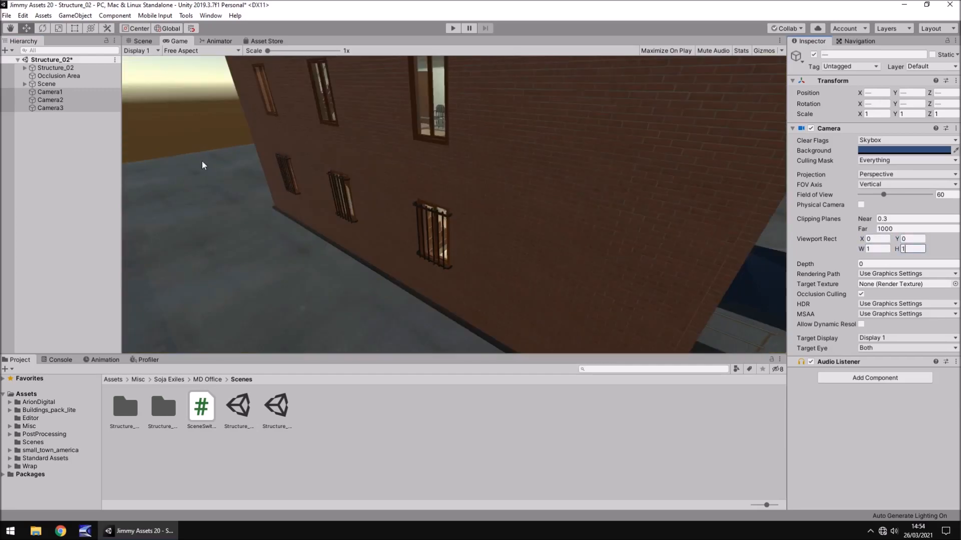
- Select Camera1, then Camera3 to check its full-screen viewport
click(50, 91)
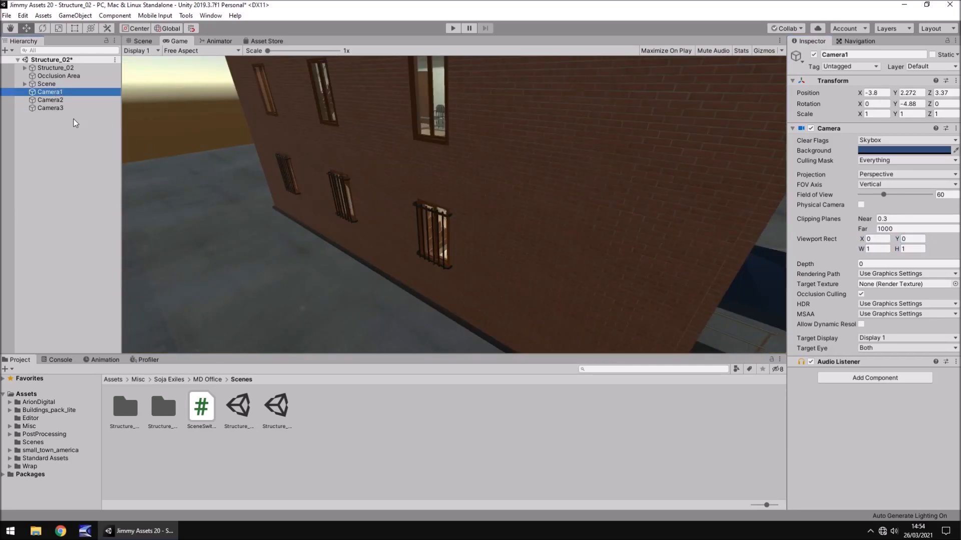
click(50, 108)
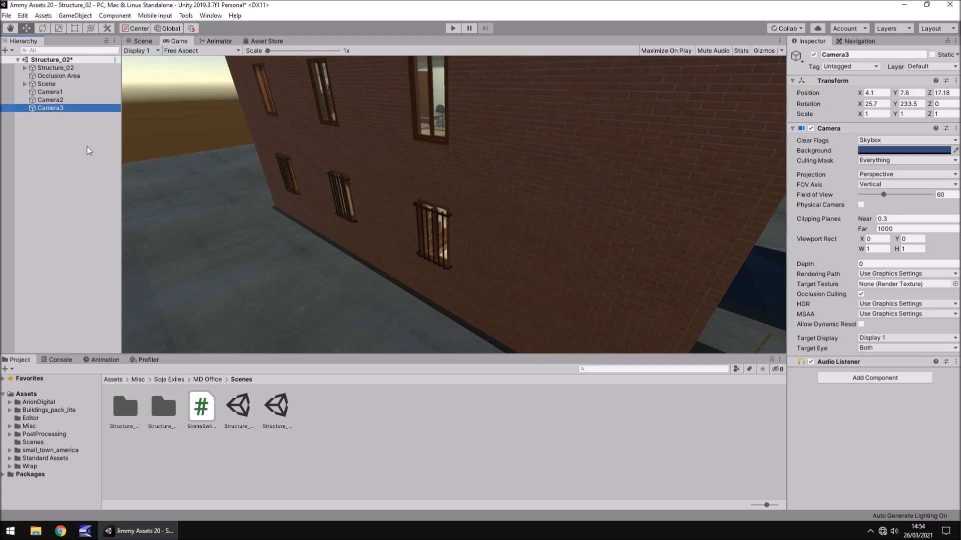
mouse_move(99, 183)
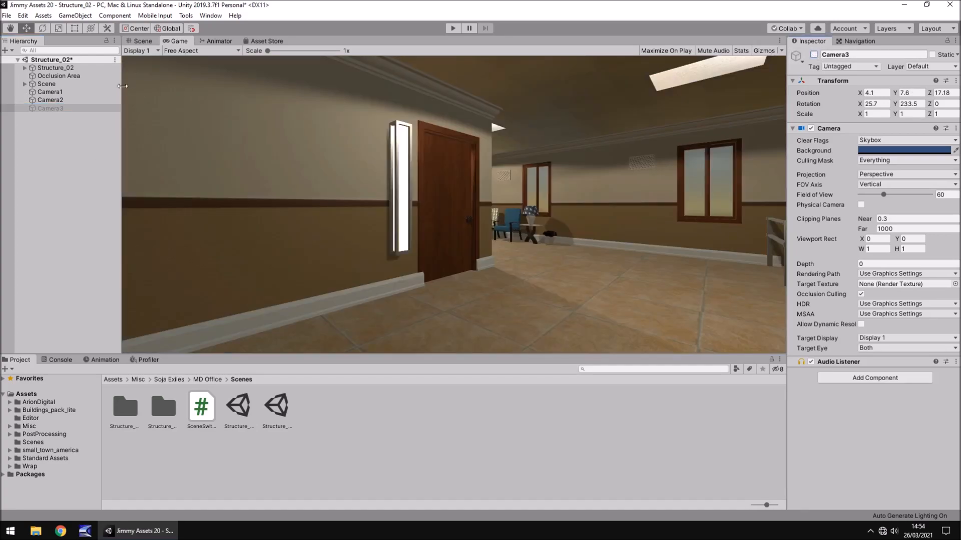
- Set Camera1's Viewport Rect X to 0.5 so it fills the right half
click(50, 91)
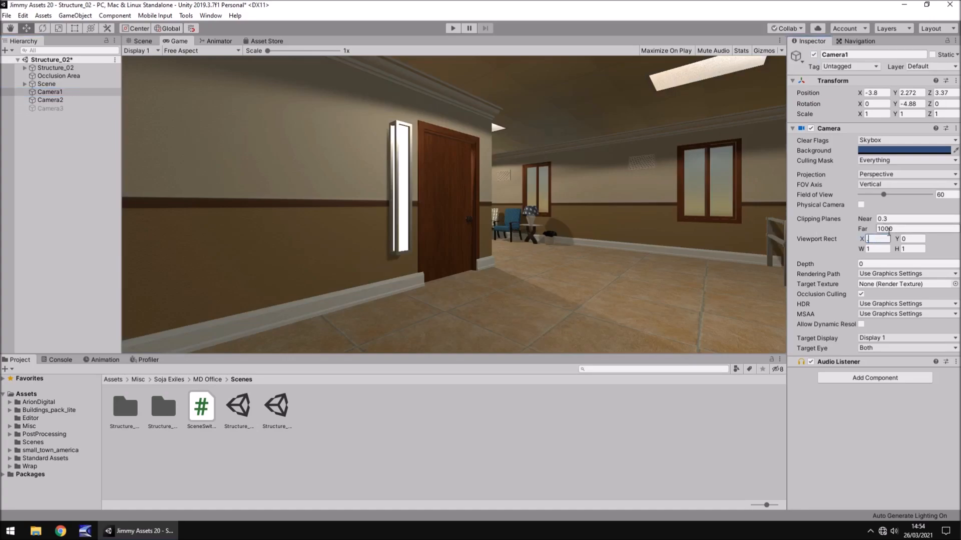
text(.5)
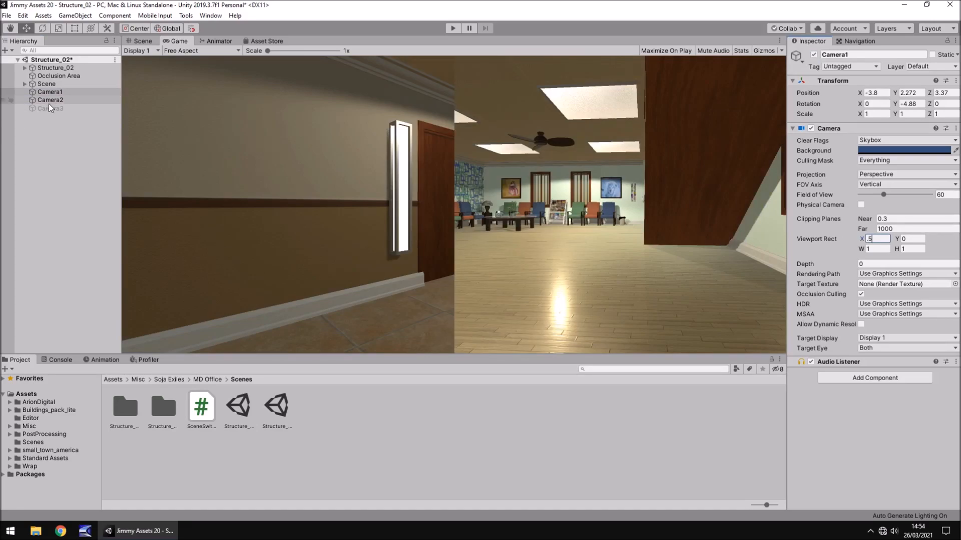
- Set Camera2's Viewport Rect X to -0.5 and H to 0.5, then select Camera3
click(50, 100)
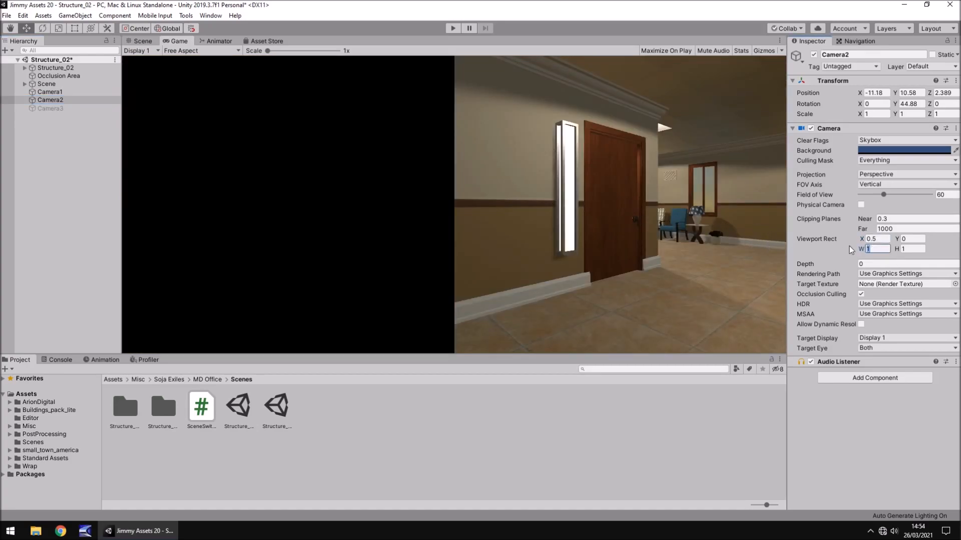
text(0.5)
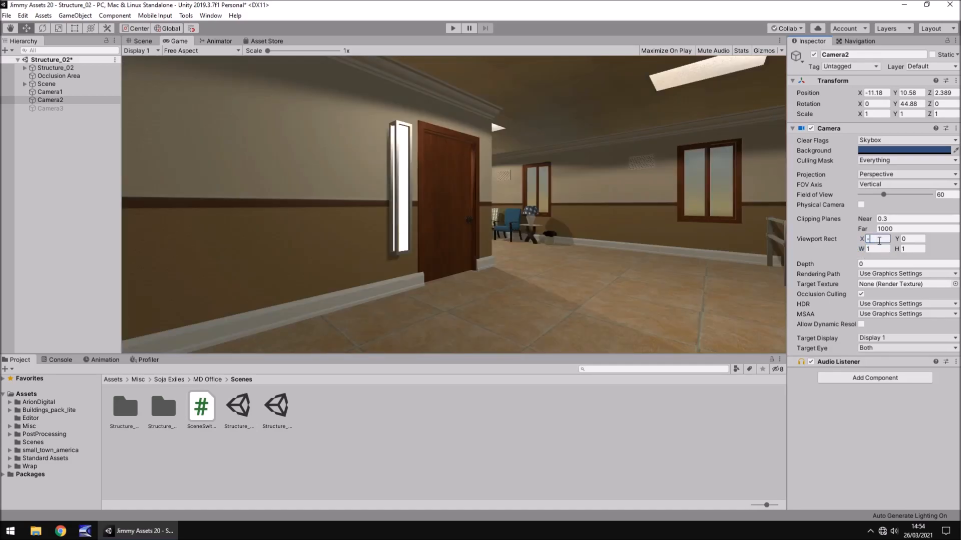
text(-.5)
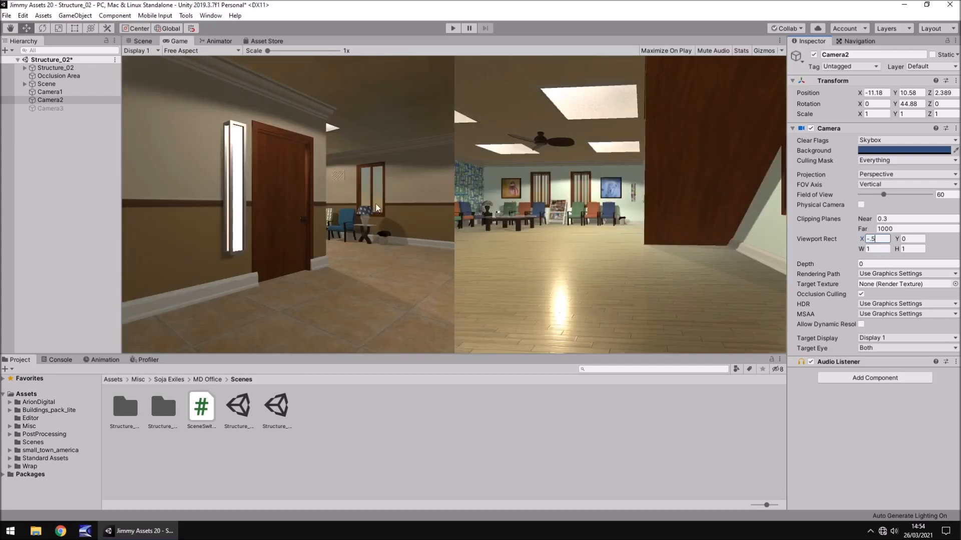
mouse_move(394, 196)
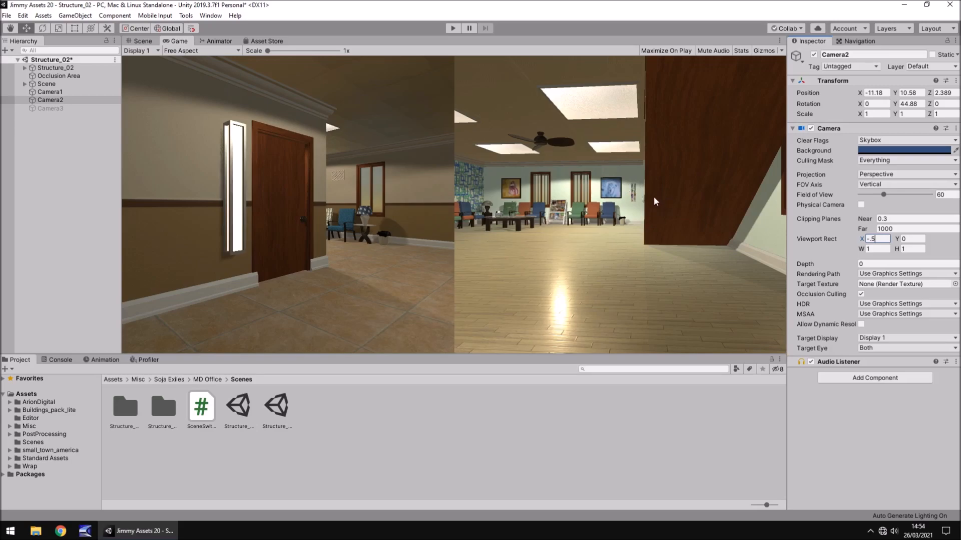
mouse_move(745, 226)
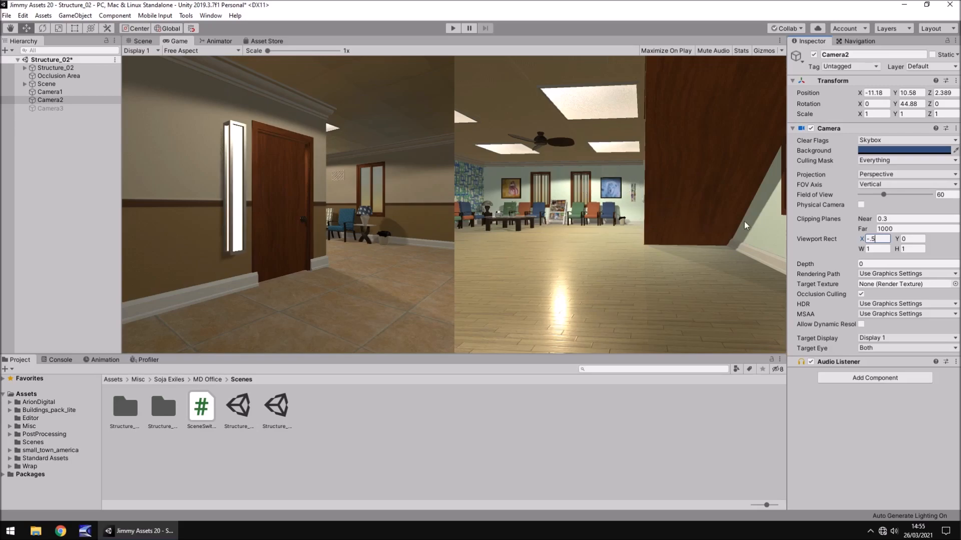
mouse_move(844, 249)
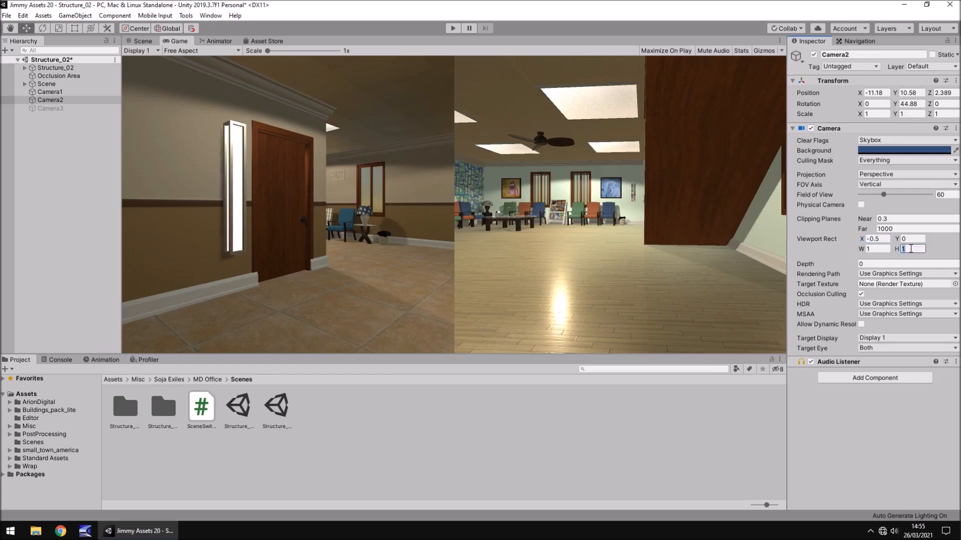
text(.5)
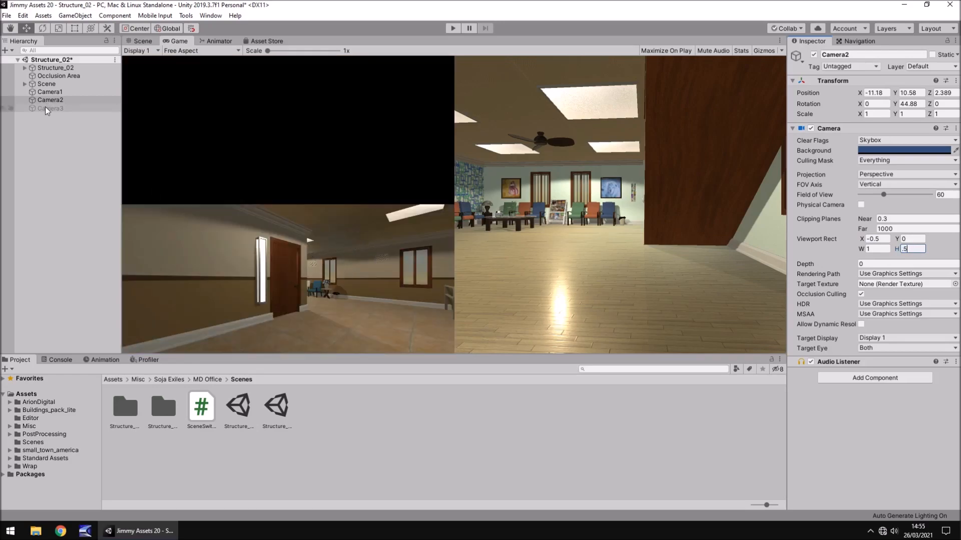
click(50, 108)
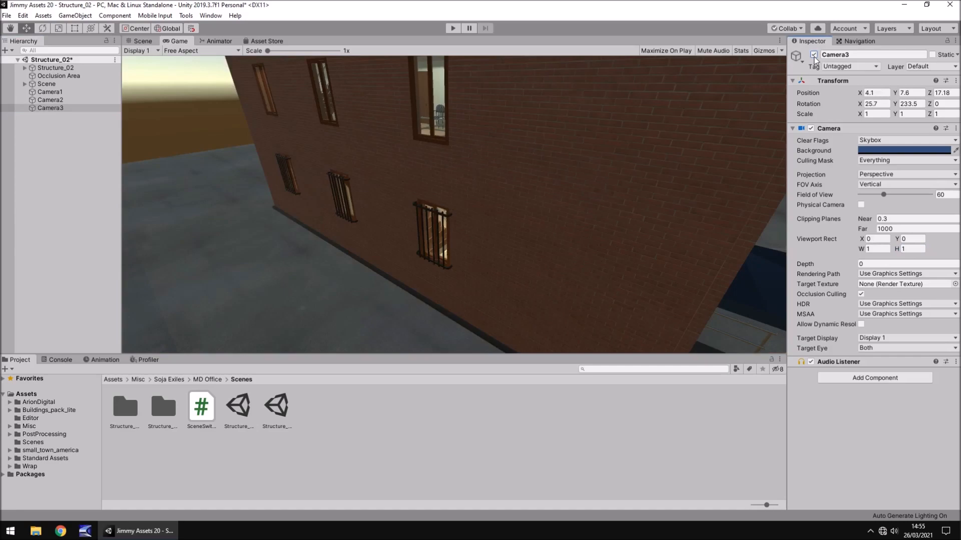
- Set Camera3's Viewport Rect W to 0.5 and Y to 0.5 for the upper-left quarter
click(50, 109)
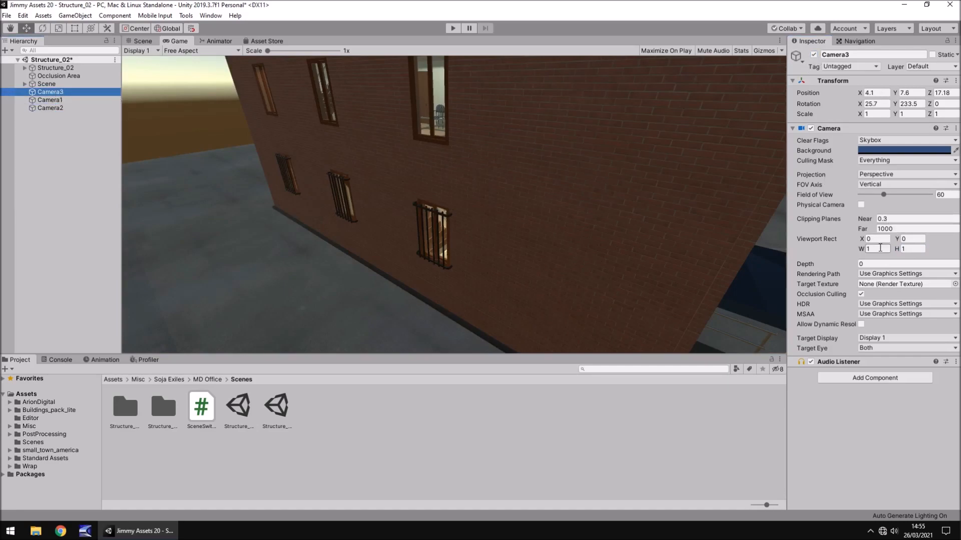
click(874, 249)
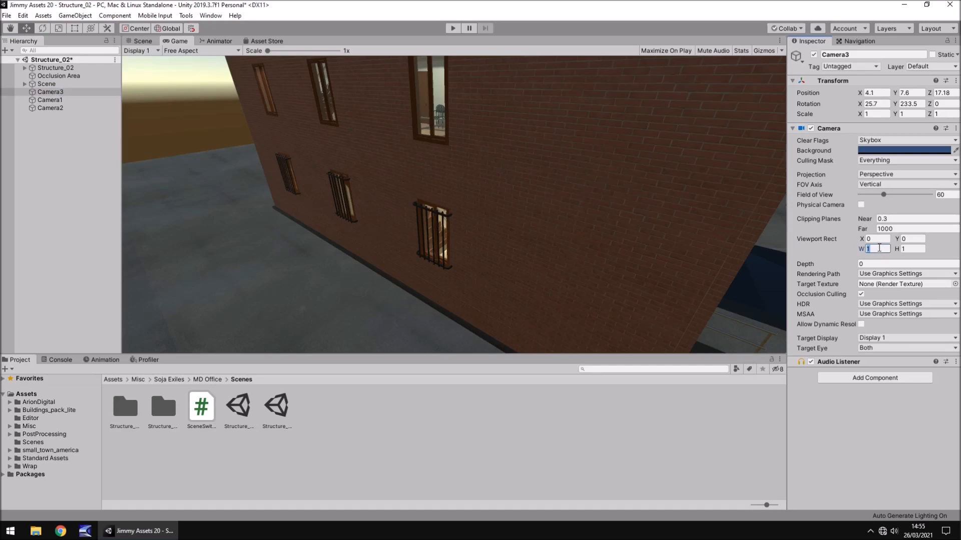
text(.5)
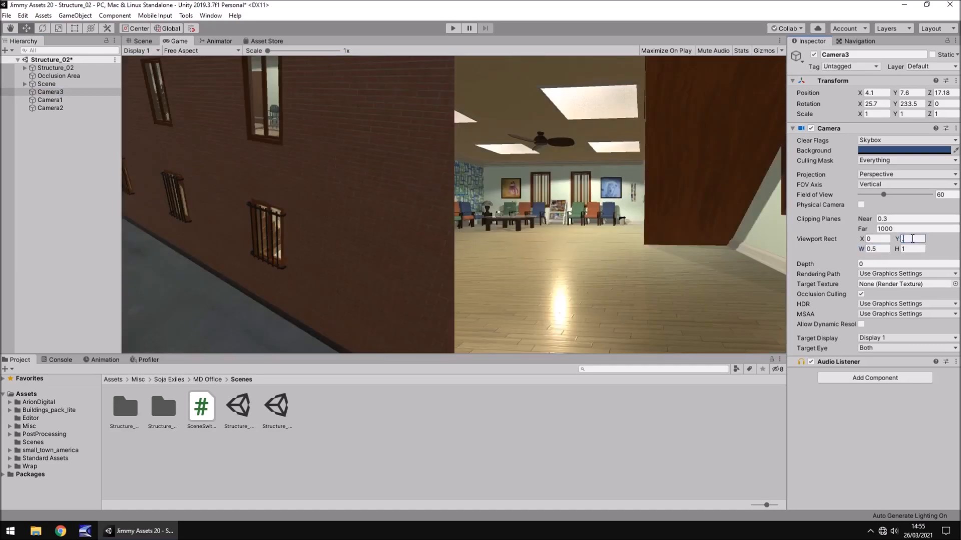
text(.5)
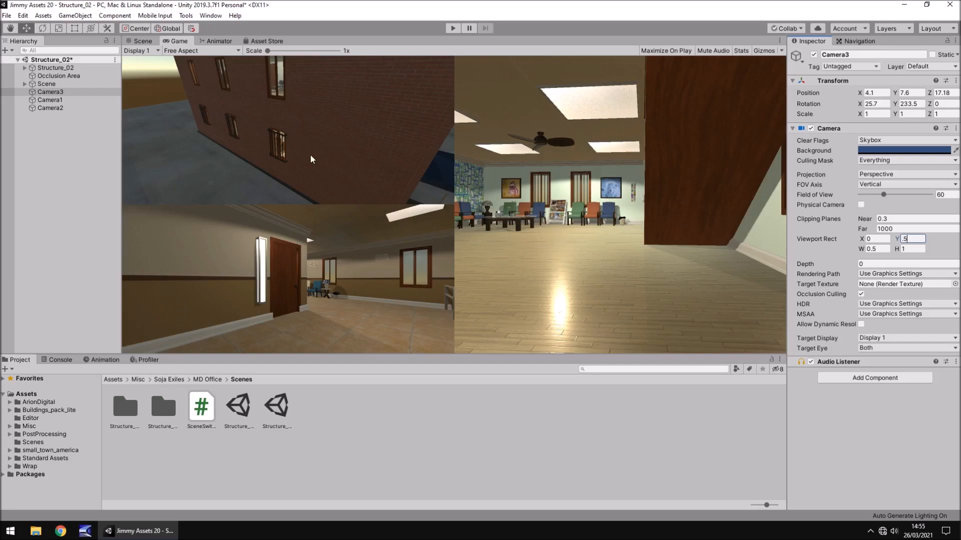
mouse_move(593, 247)
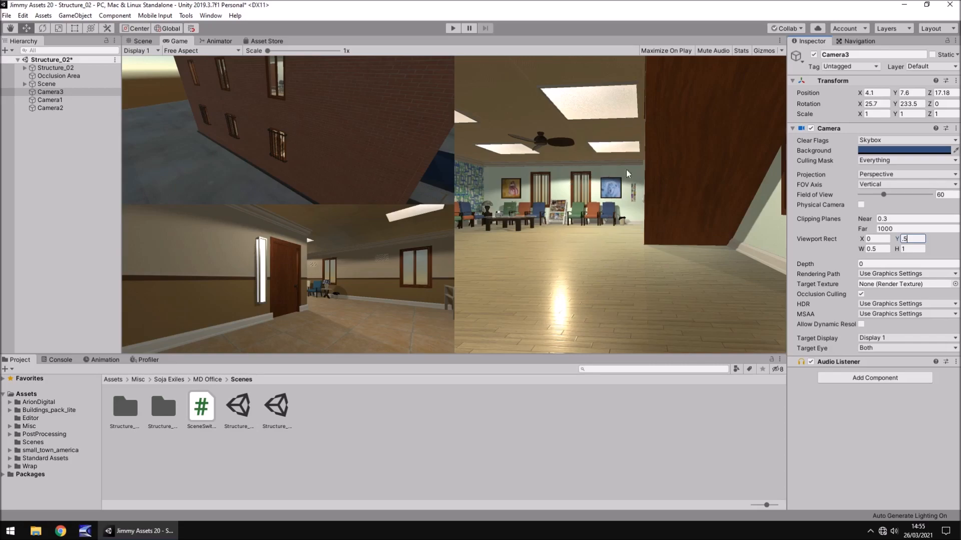
mouse_move(546, 190)
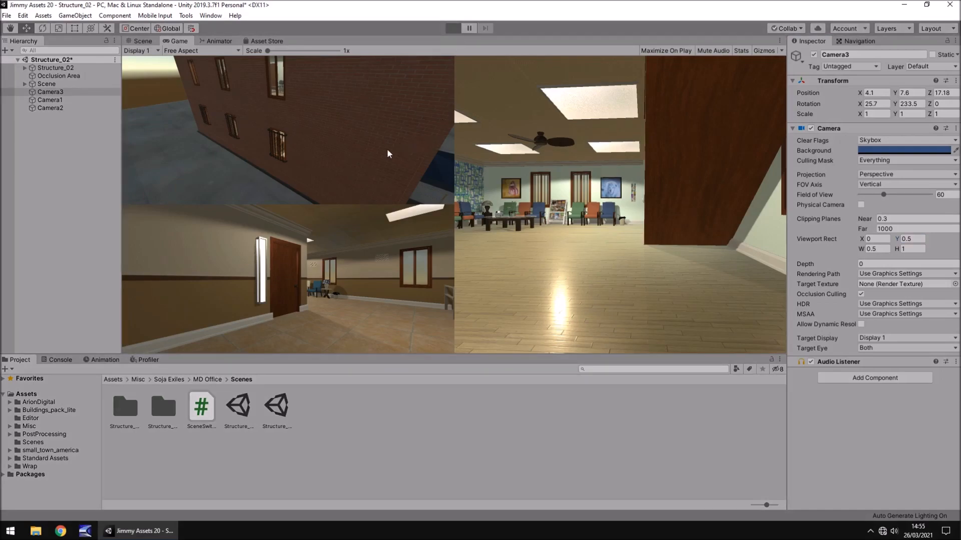
- Run the scene in Play mode to confirm the three-camera split, then stop it
click(452, 28)
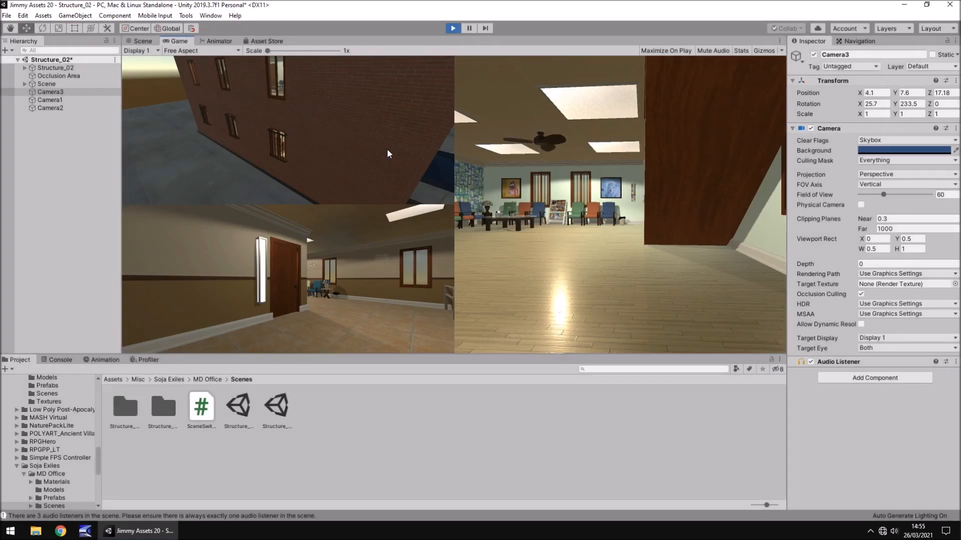
click(452, 28)
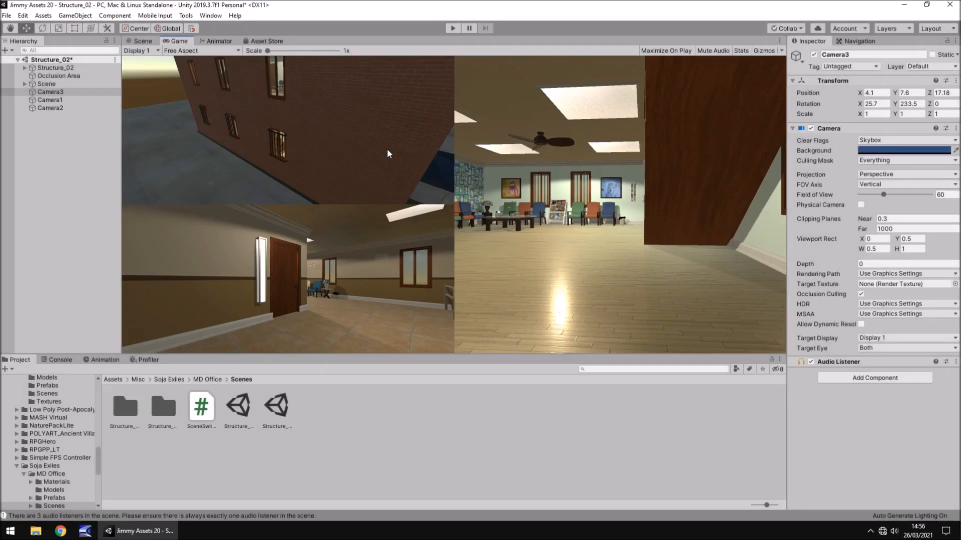